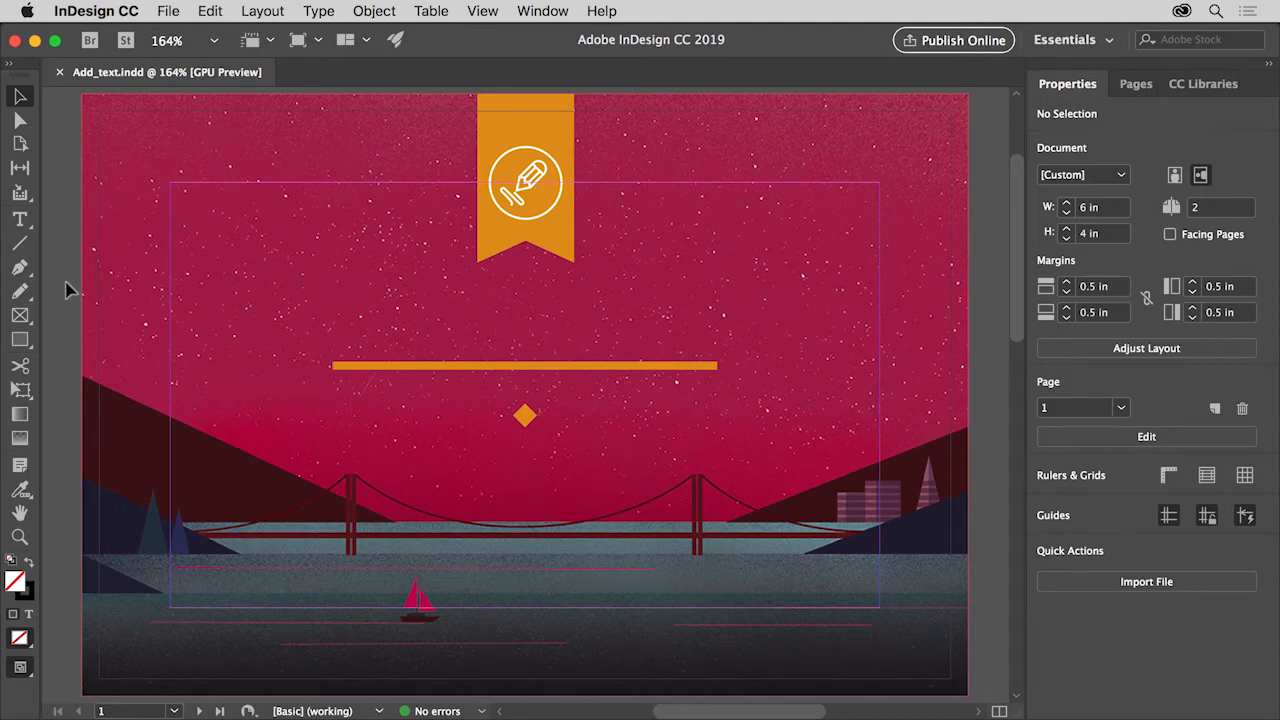
{"action": "mouse_move", "coordinate": [90, 238]}
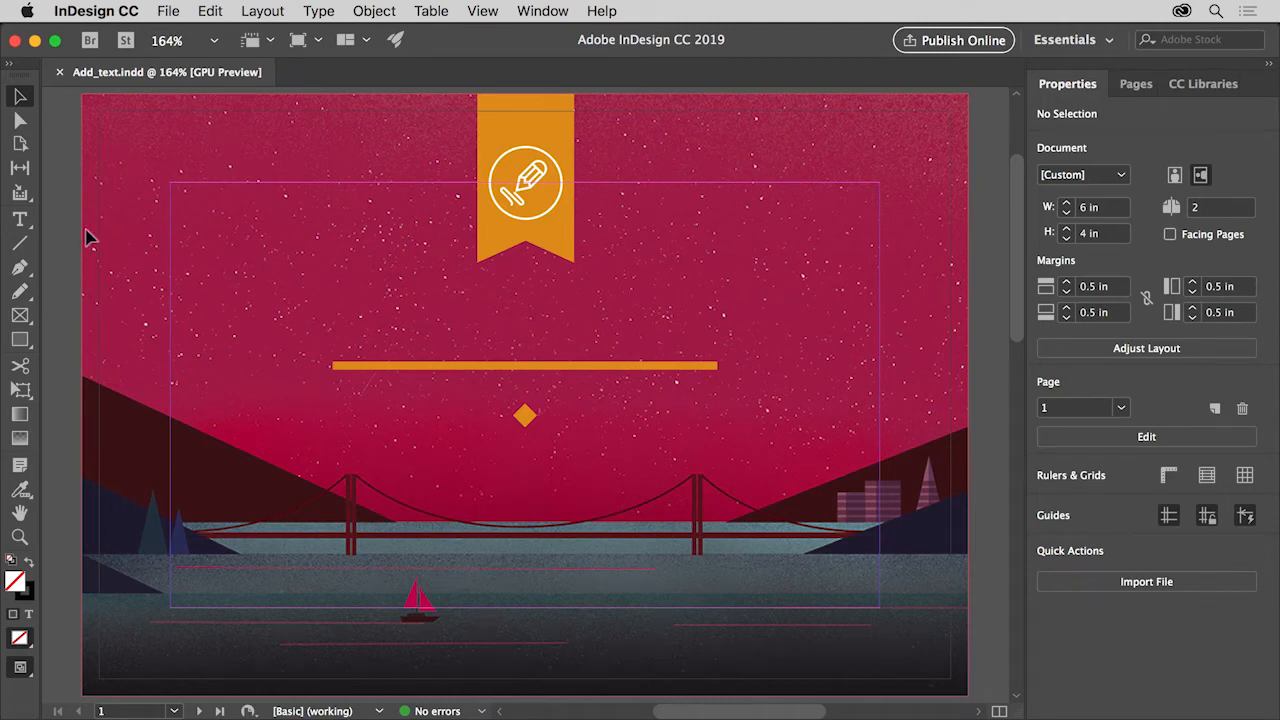
{"action": "mouse_move", "coordinate": [136, 110]}
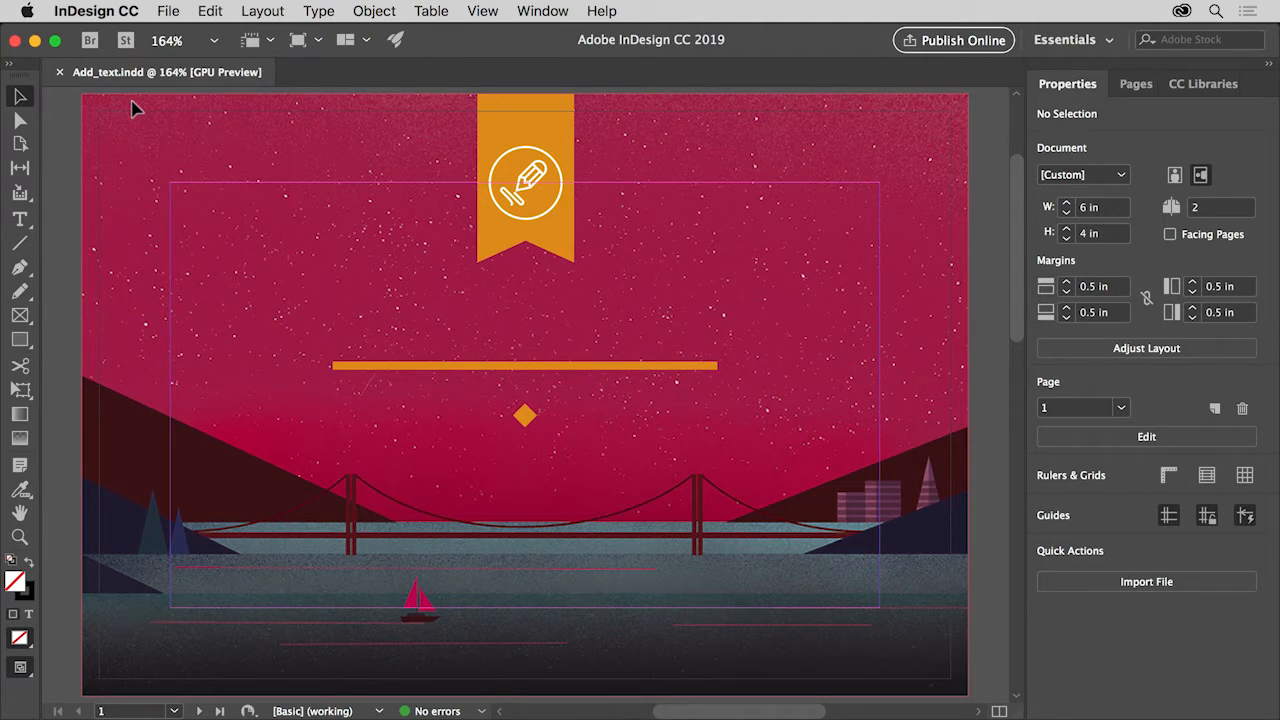
{"action": "mouse_move", "coordinate": [124, 144]}
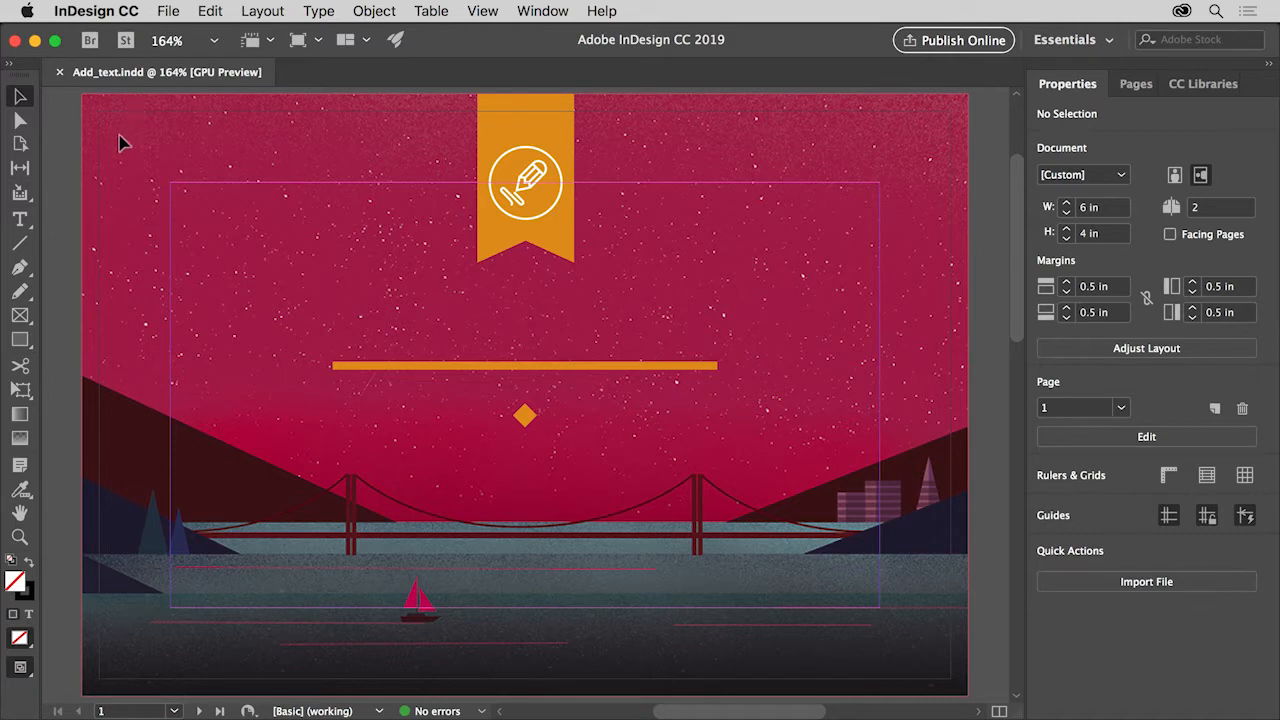
{"action": "mouse_move", "coordinate": [20, 218]}
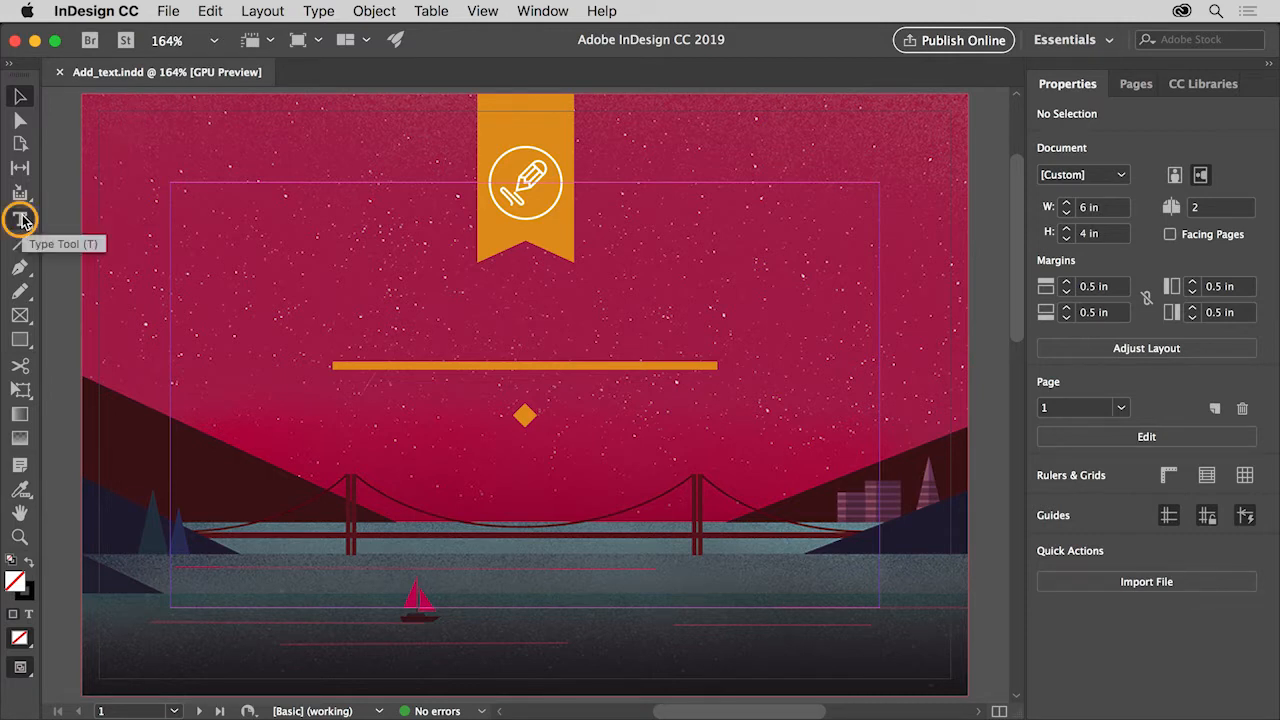
Draw a text frame near the top-left with the Type tool and enter DESIGN TALKS
{"action": "left_click", "coordinate": [20, 218]}
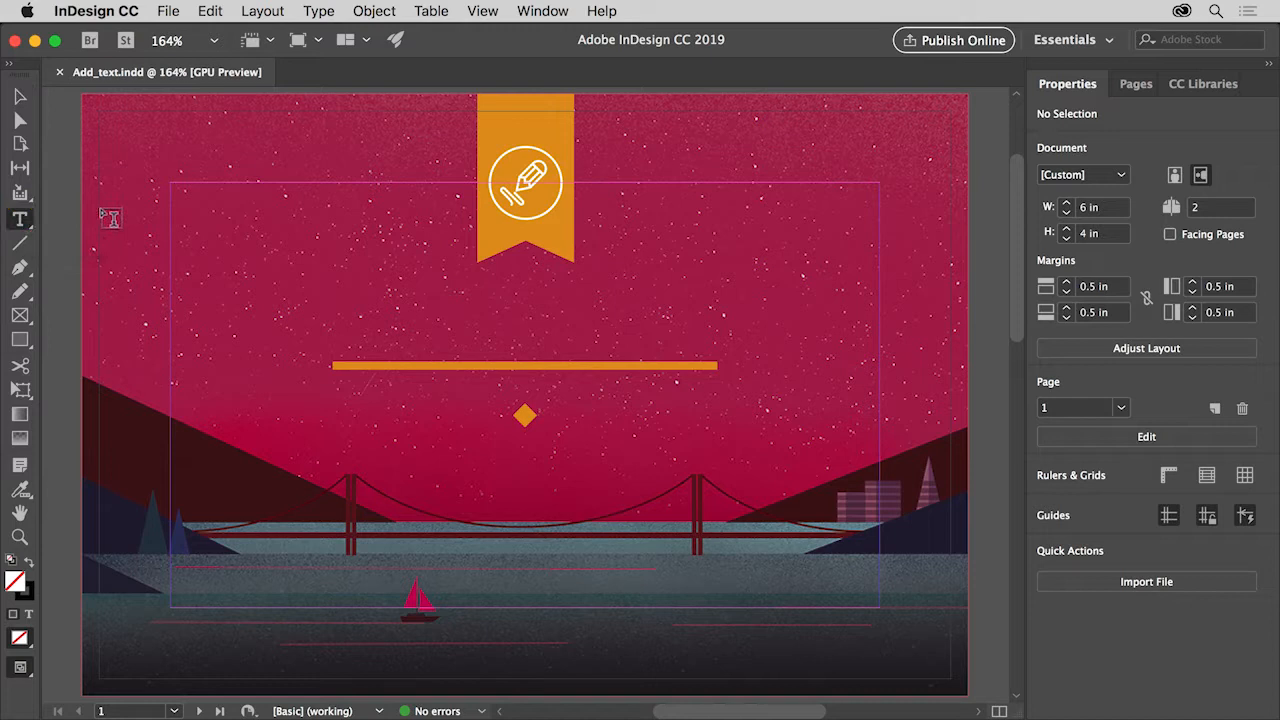
{"action": "mouse_move", "coordinate": [198, 210]}
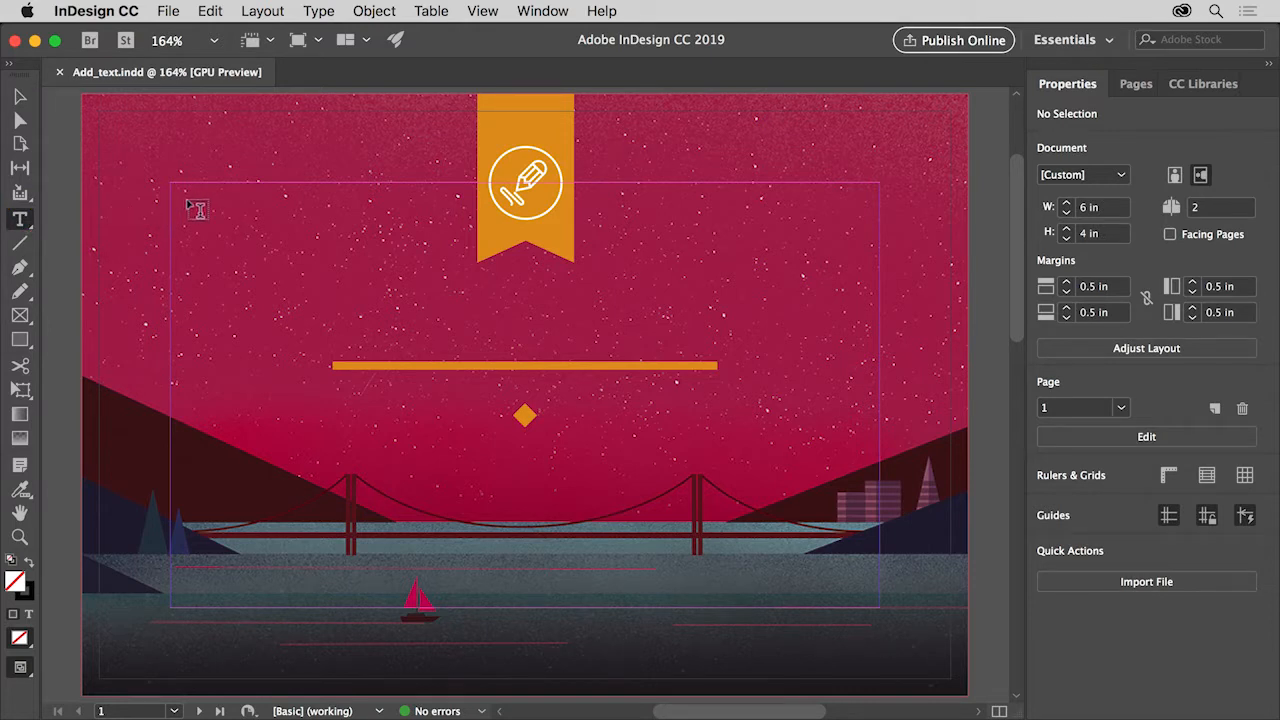
{"action": "left_click_drag", "start_coordinate": [188, 208], "coordinate": [448, 288]}
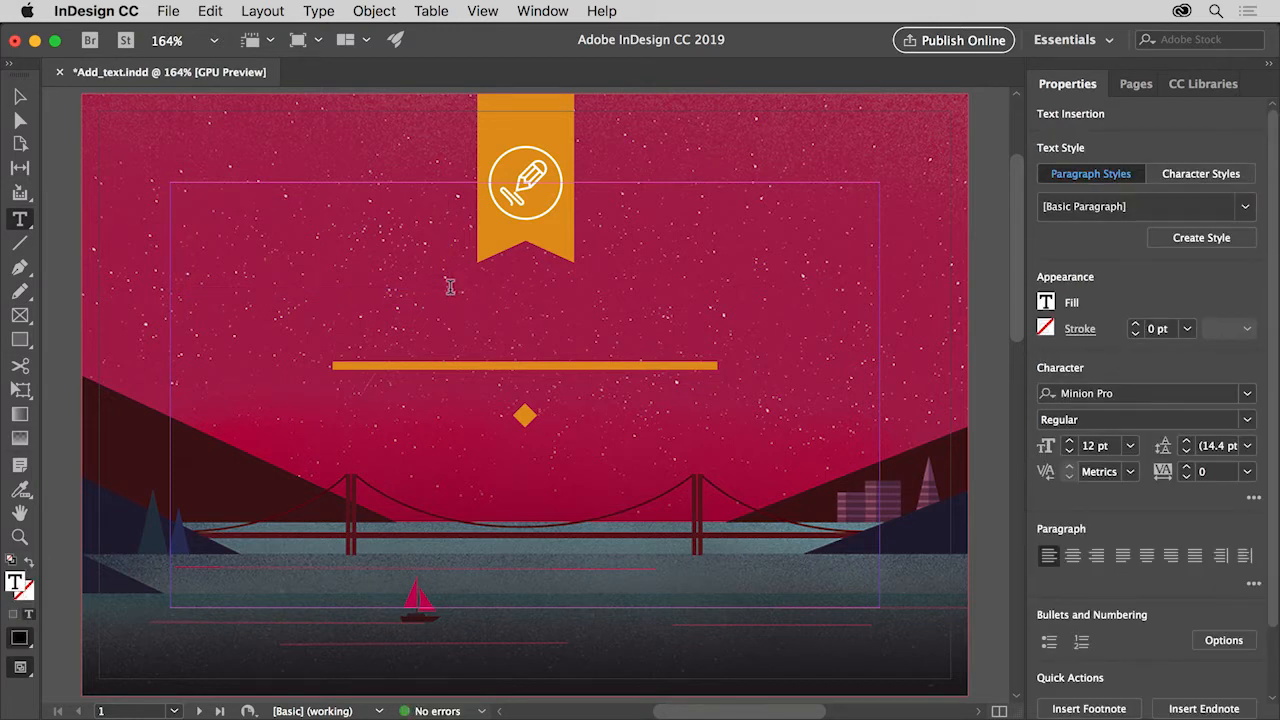
{"action": "left_click", "coordinate": [188, 210]}
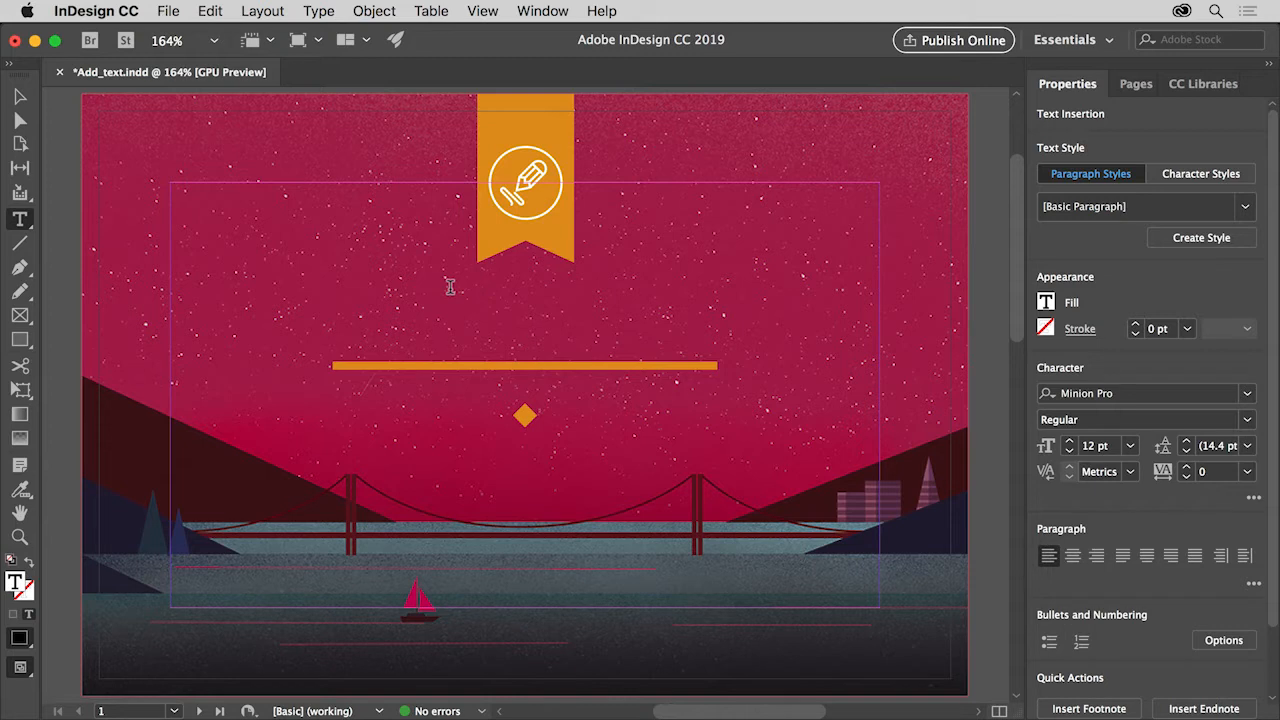
{"action": "type", "text": "DESIGN"}
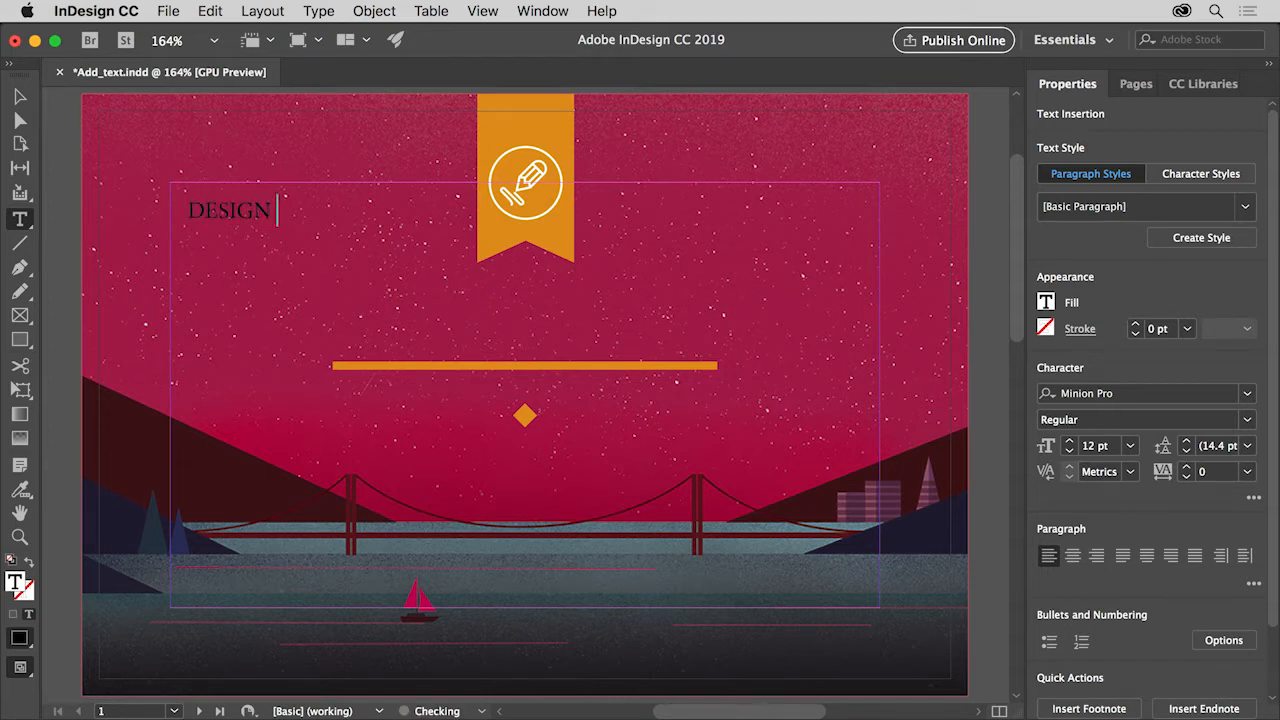
{"action": "type", "text": "TALKS"}
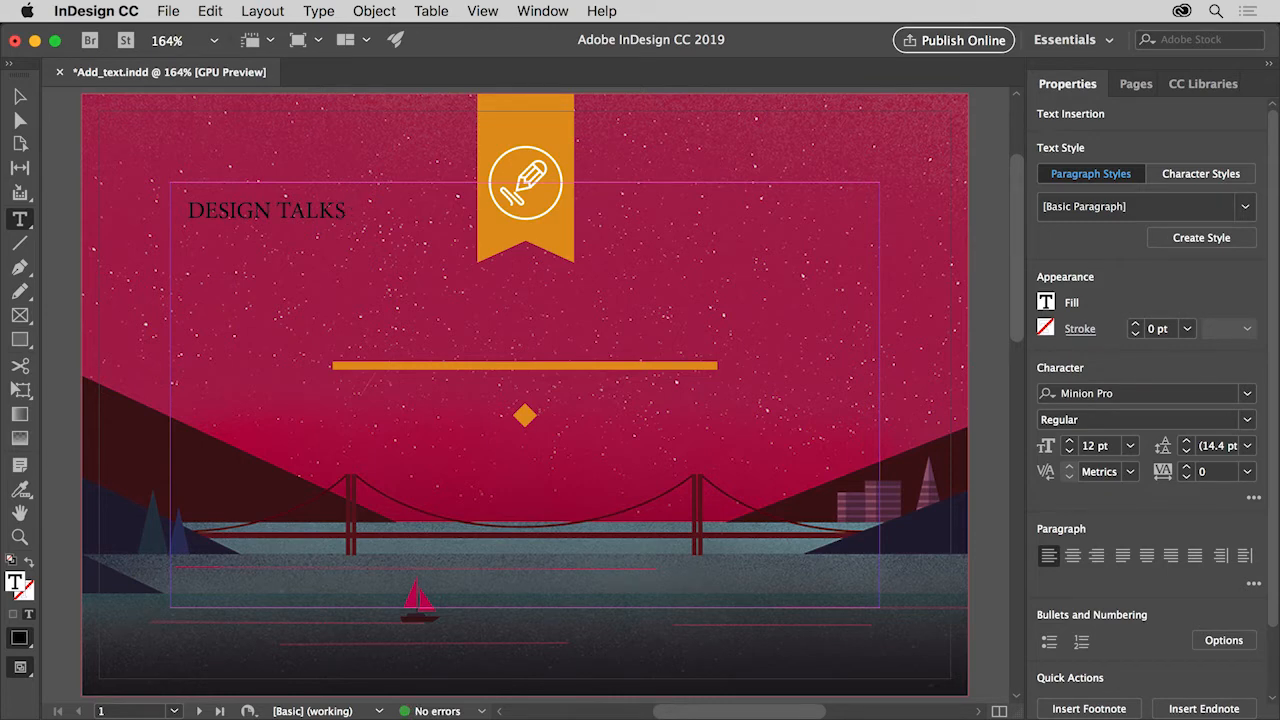
{"action": "left_click", "coordinate": [344, 210]}
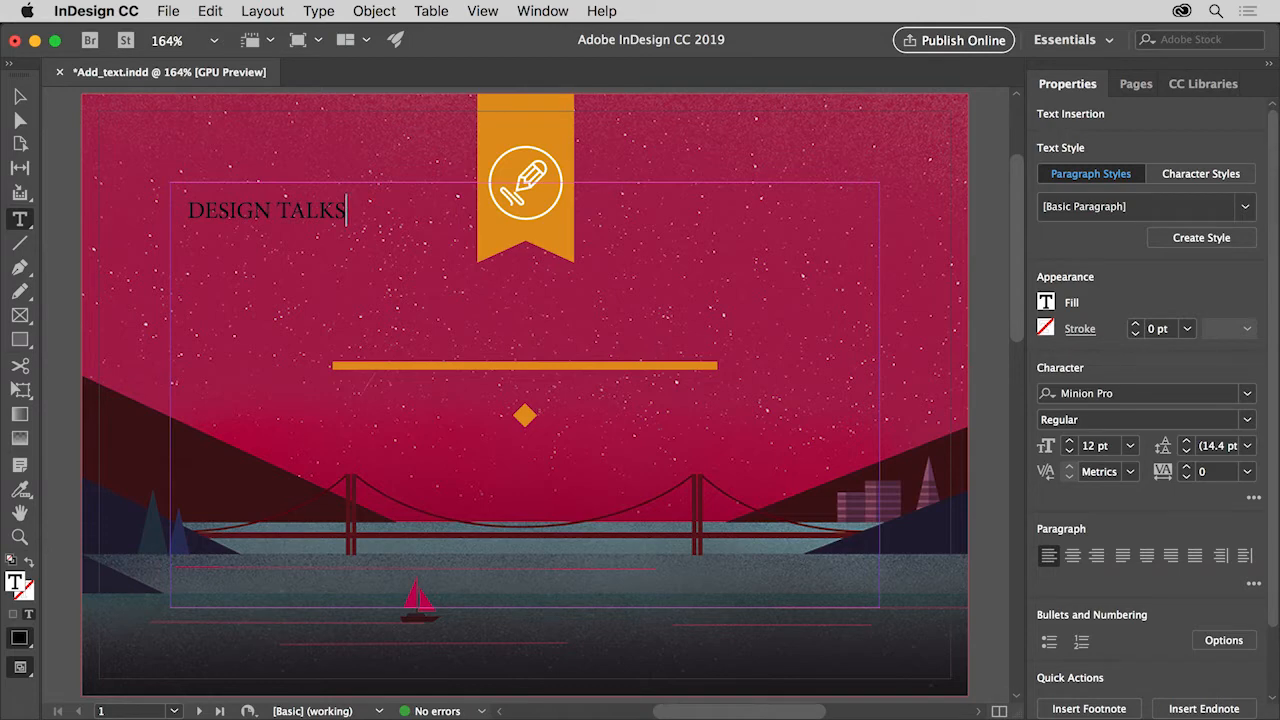
{"action": "left_click", "coordinate": [168, 12]}
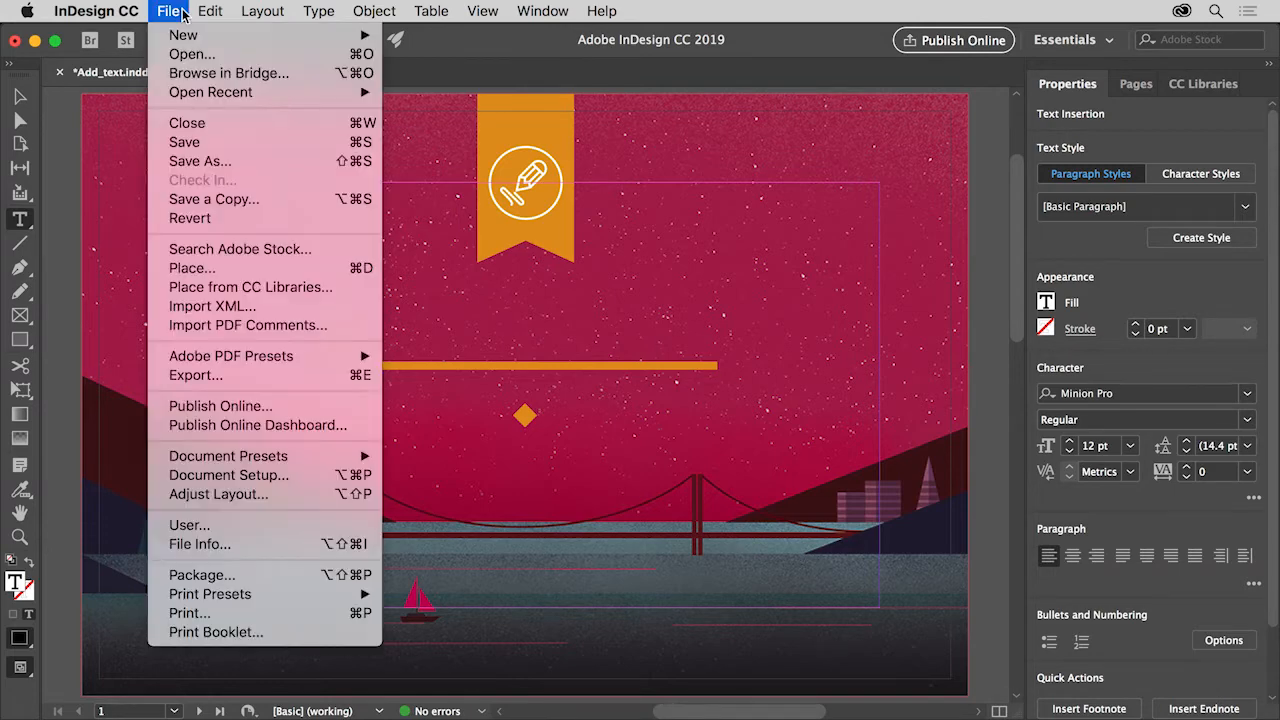
{"action": "mouse_move", "coordinate": [192, 268]}
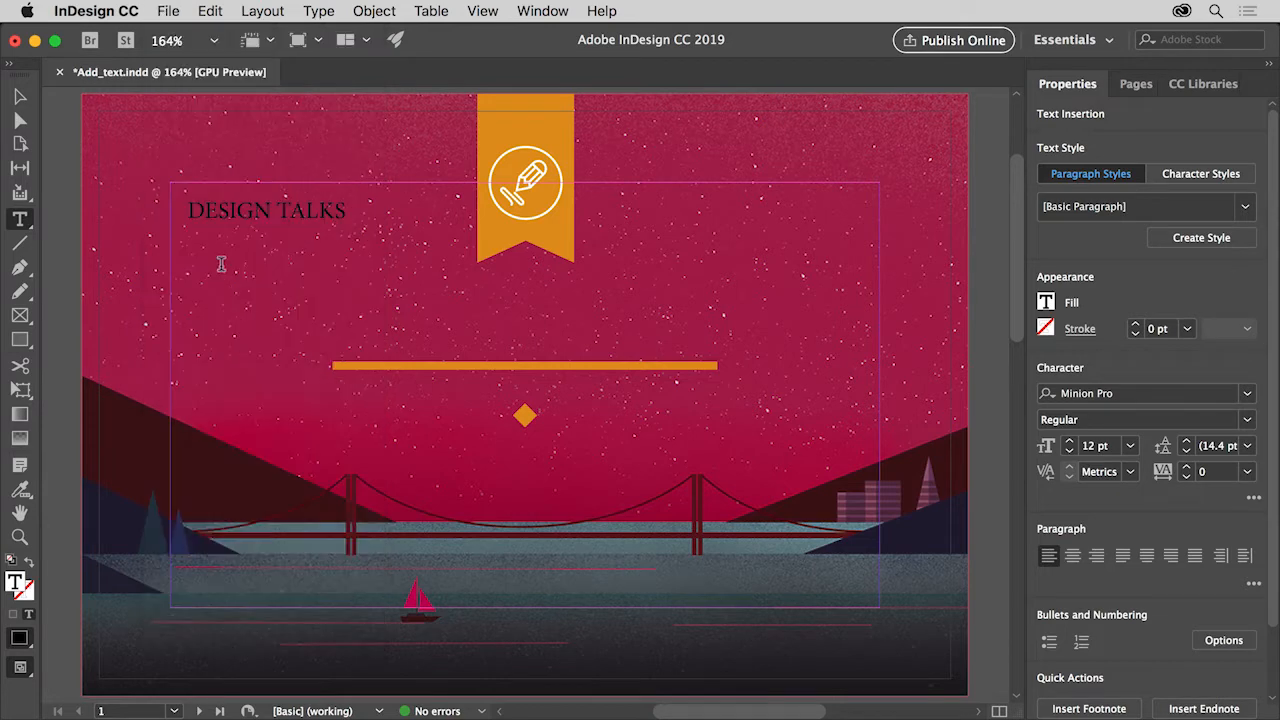
{"action": "left_click", "coordinate": [344, 210]}
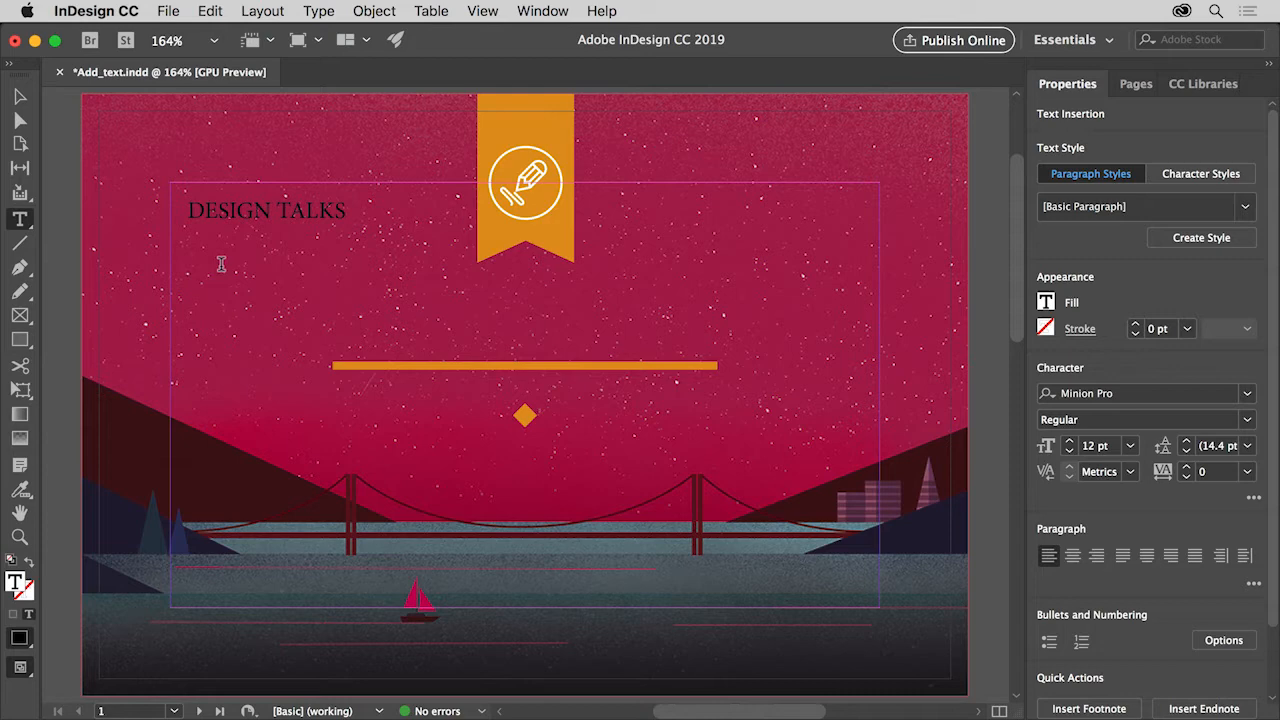
{"action": "mouse_move", "coordinate": [304, 96]}
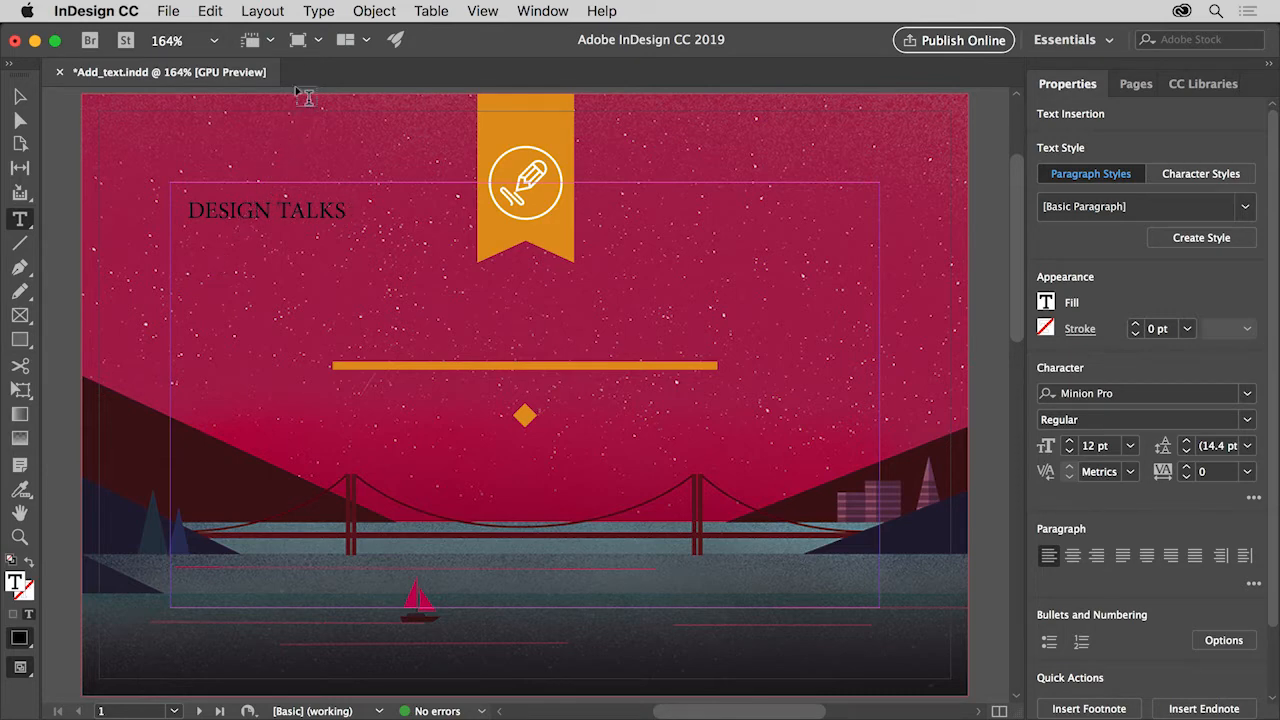
{"action": "left_click", "coordinate": [320, 12]}
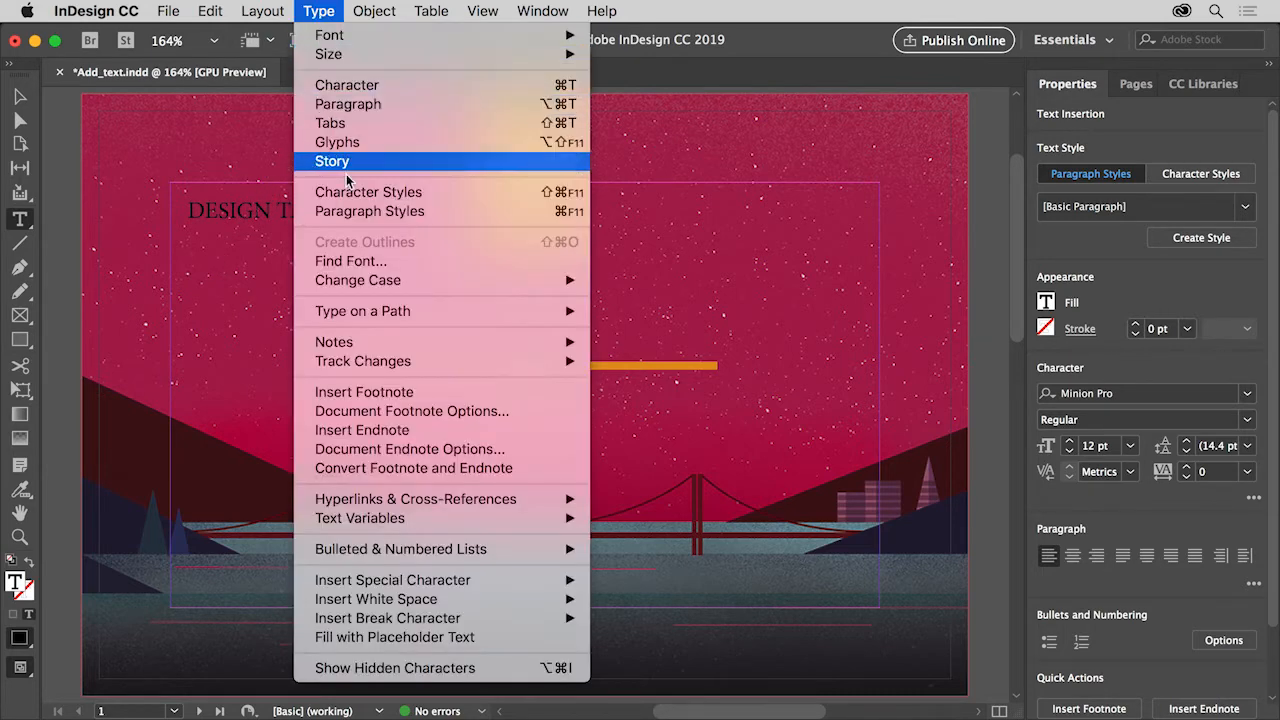
{"action": "mouse_move", "coordinate": [392, 636]}
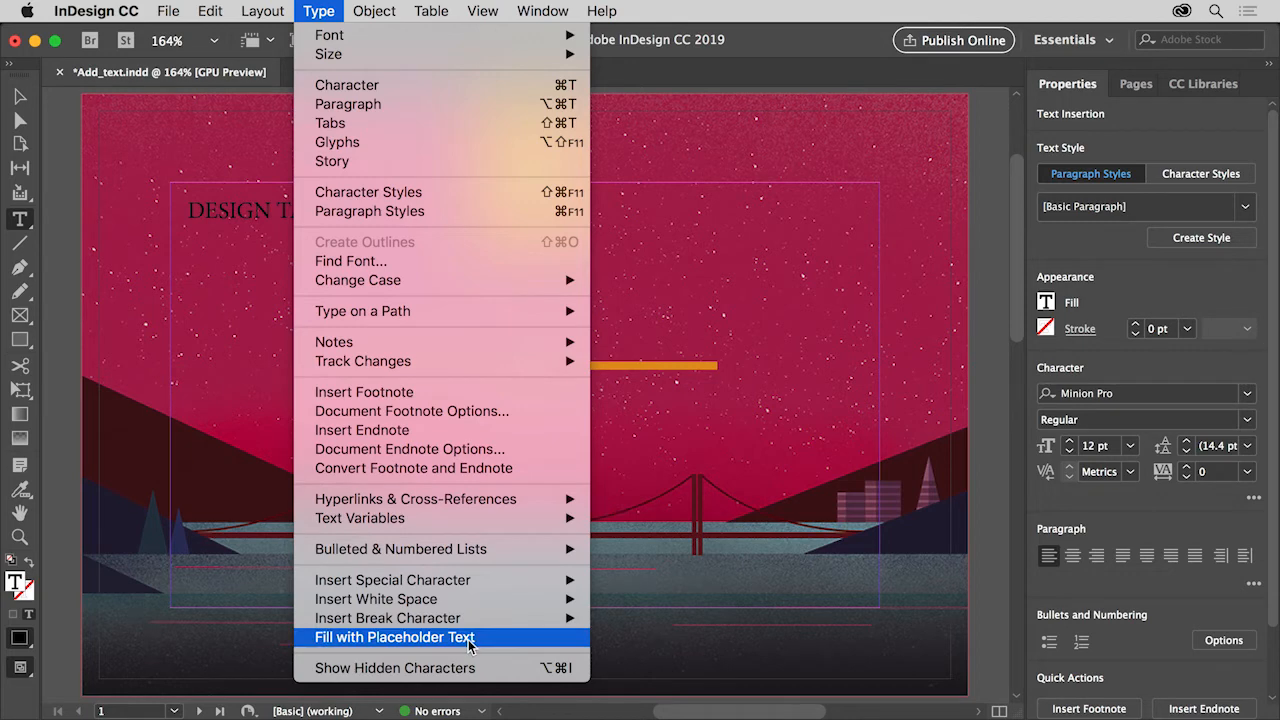
{"action": "left_click", "coordinate": [392, 636]}
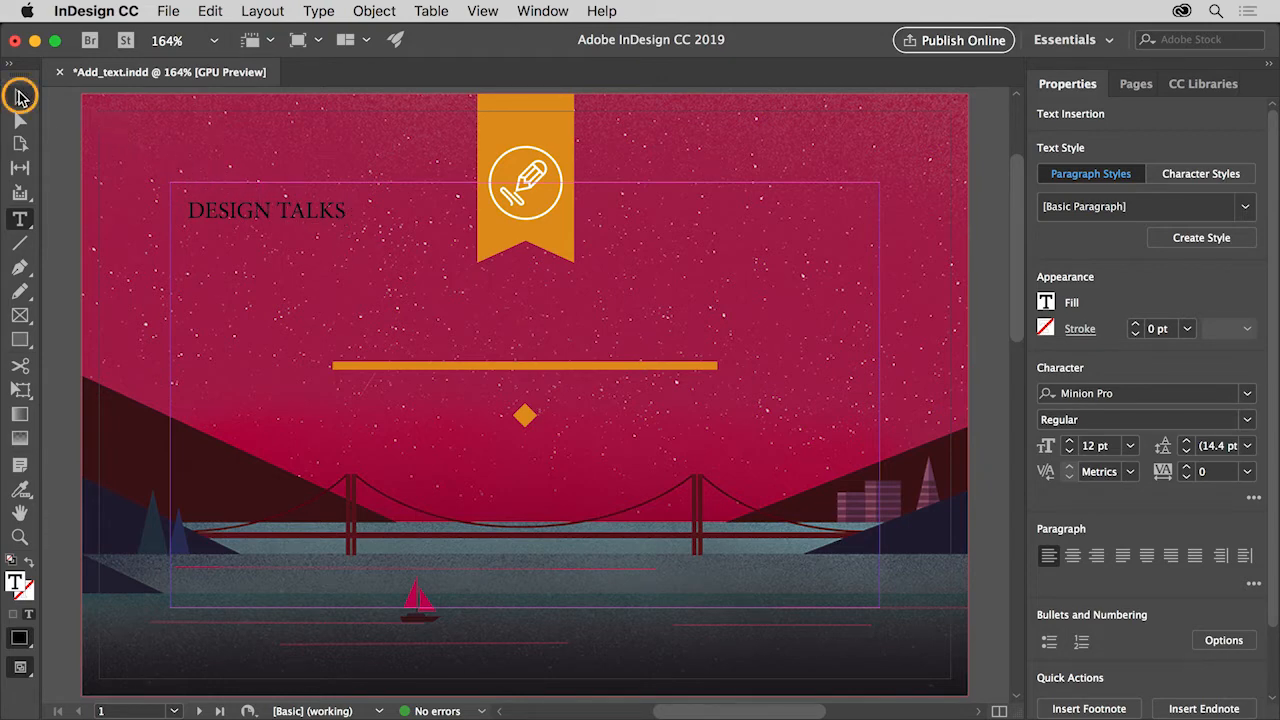
Move the DESIGN TALKS frame just above the orange line and toggle Smart Guides on
{"action": "left_click", "coordinate": [20, 96]}
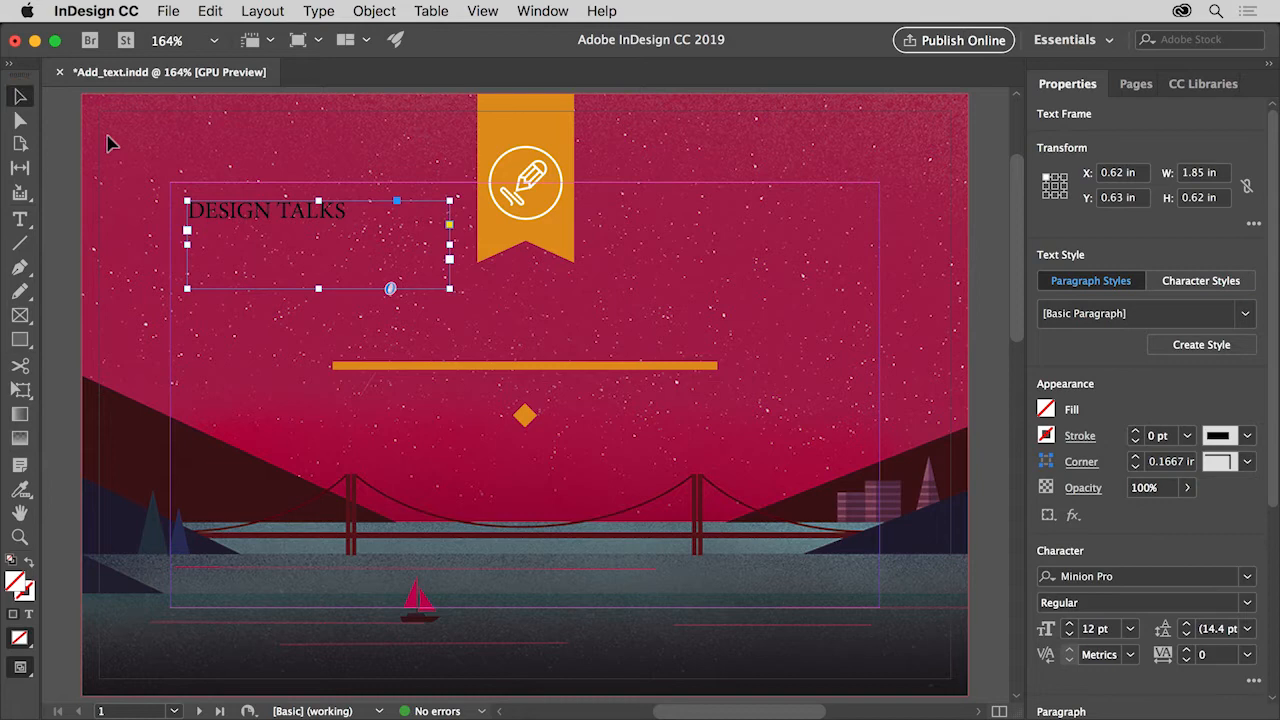
{"action": "mouse_move", "coordinate": [232, 218]}
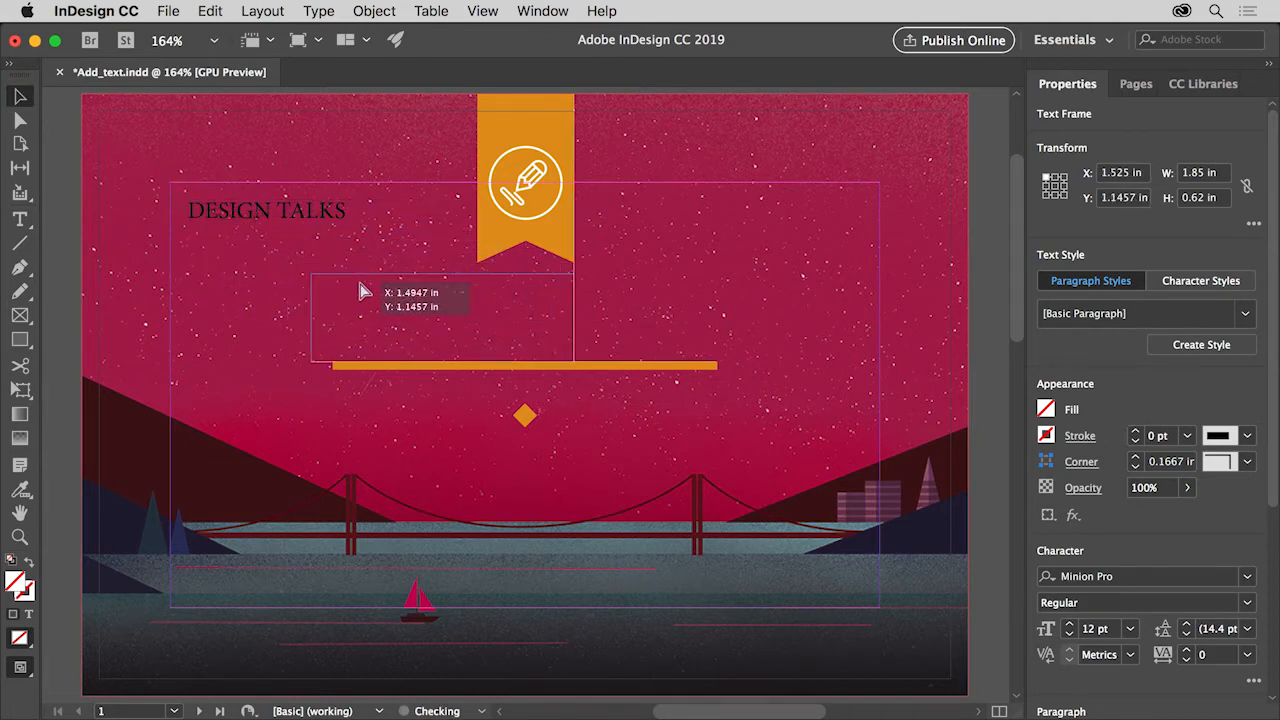
{"action": "left_click_drag", "start_coordinate": [364, 290], "coordinate": [376, 304]}
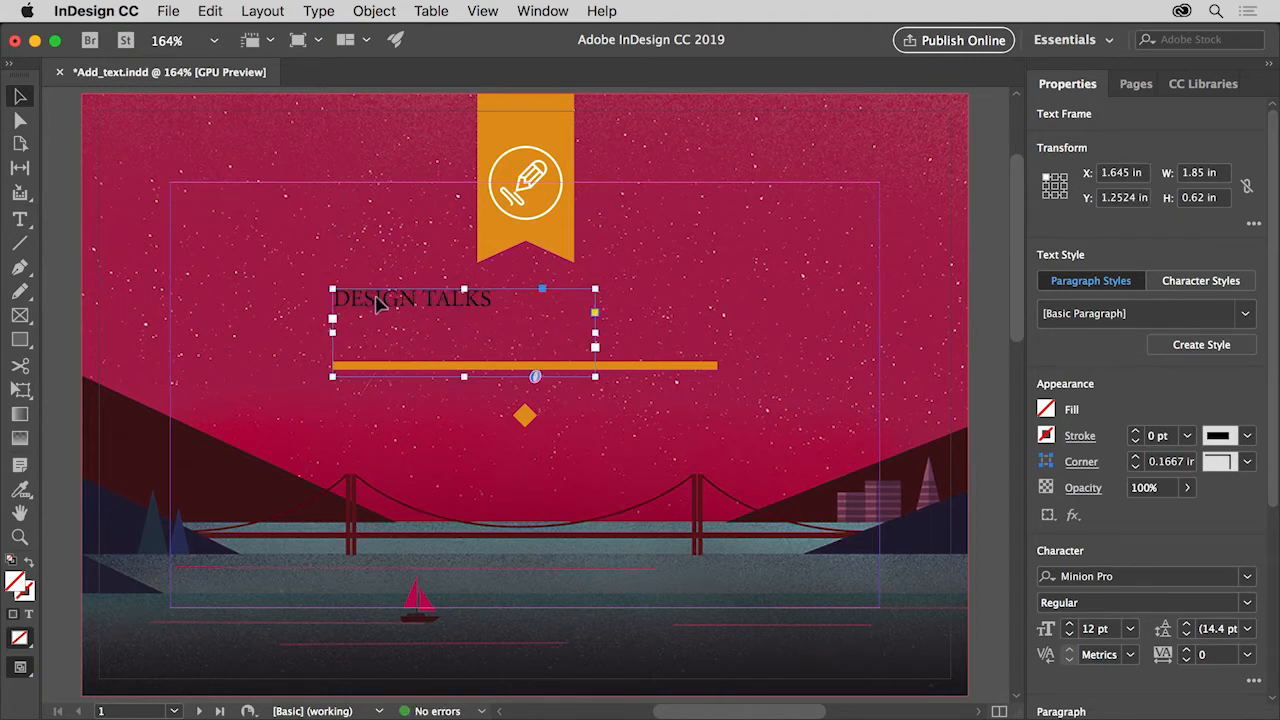
{"action": "mouse_move", "coordinate": [470, 132]}
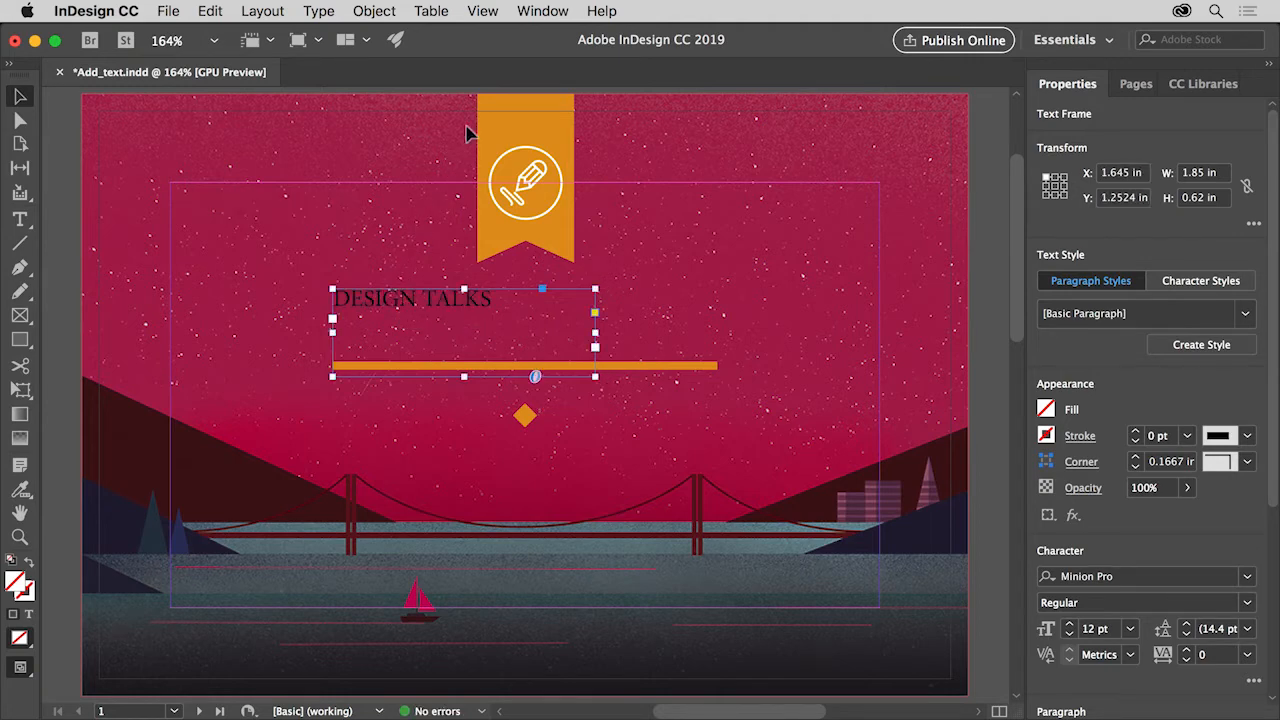
{"action": "left_click", "coordinate": [482, 12]}
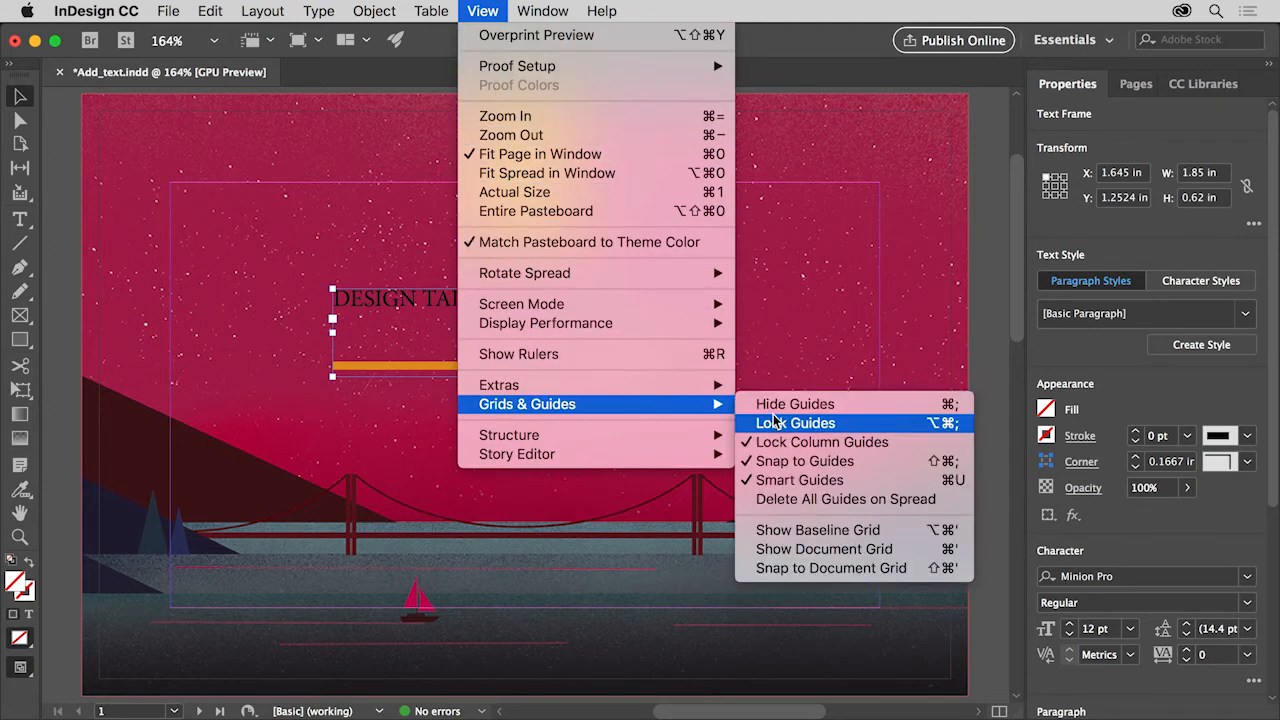
{"action": "mouse_move", "coordinate": [844, 480]}
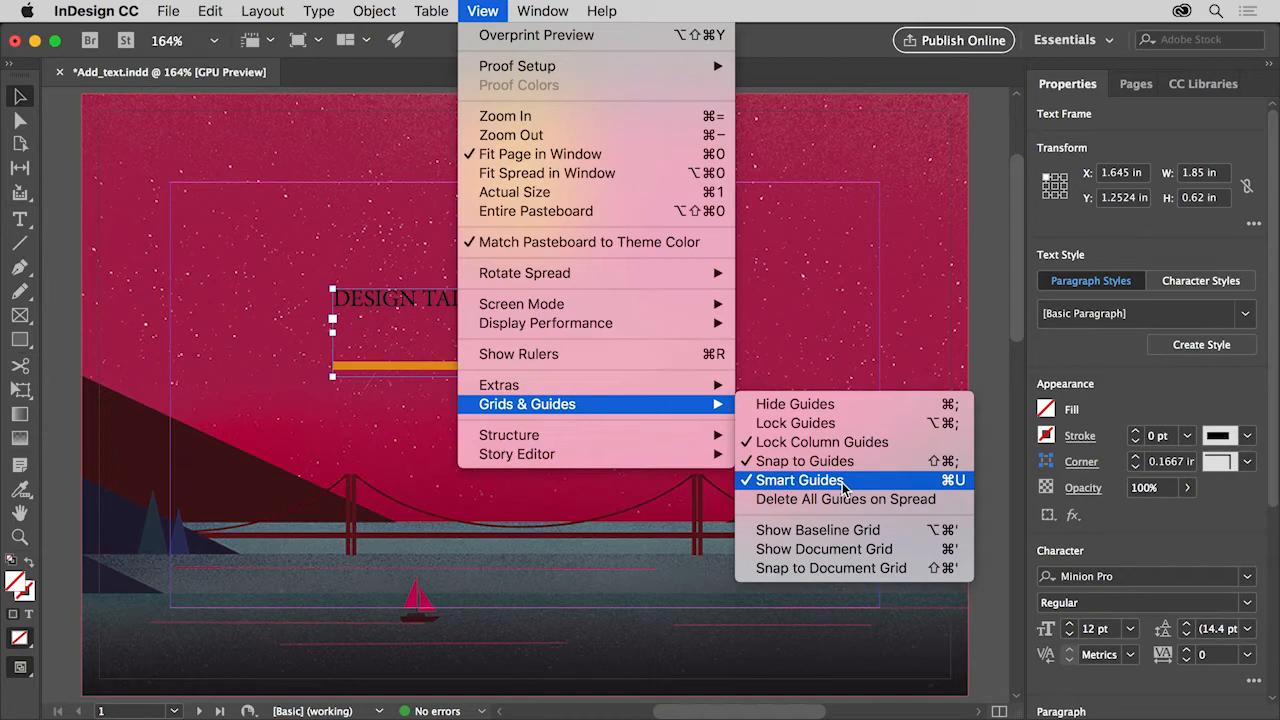
{"action": "left_click", "coordinate": [804, 480]}
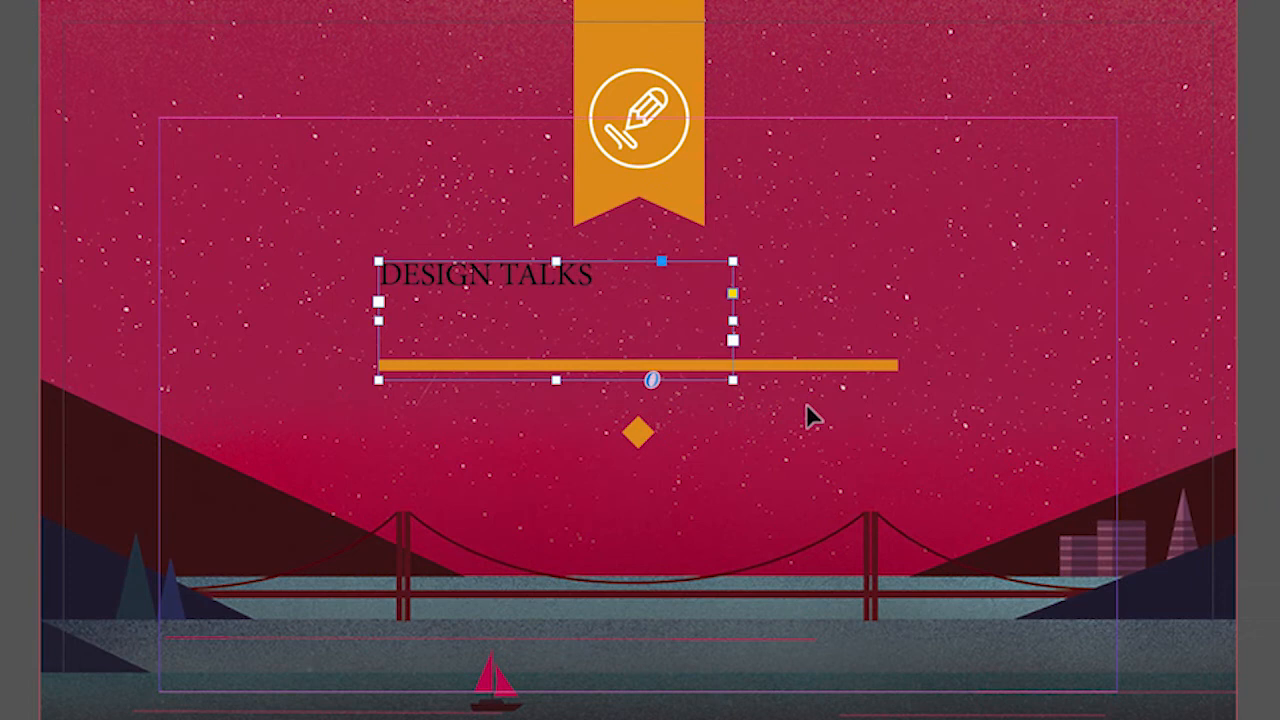
Shrink the frame until TALKS wraps, then widen it to the orange line's full width
{"action": "left_click_drag", "start_coordinate": [734, 378], "coordinate": [760, 384]}
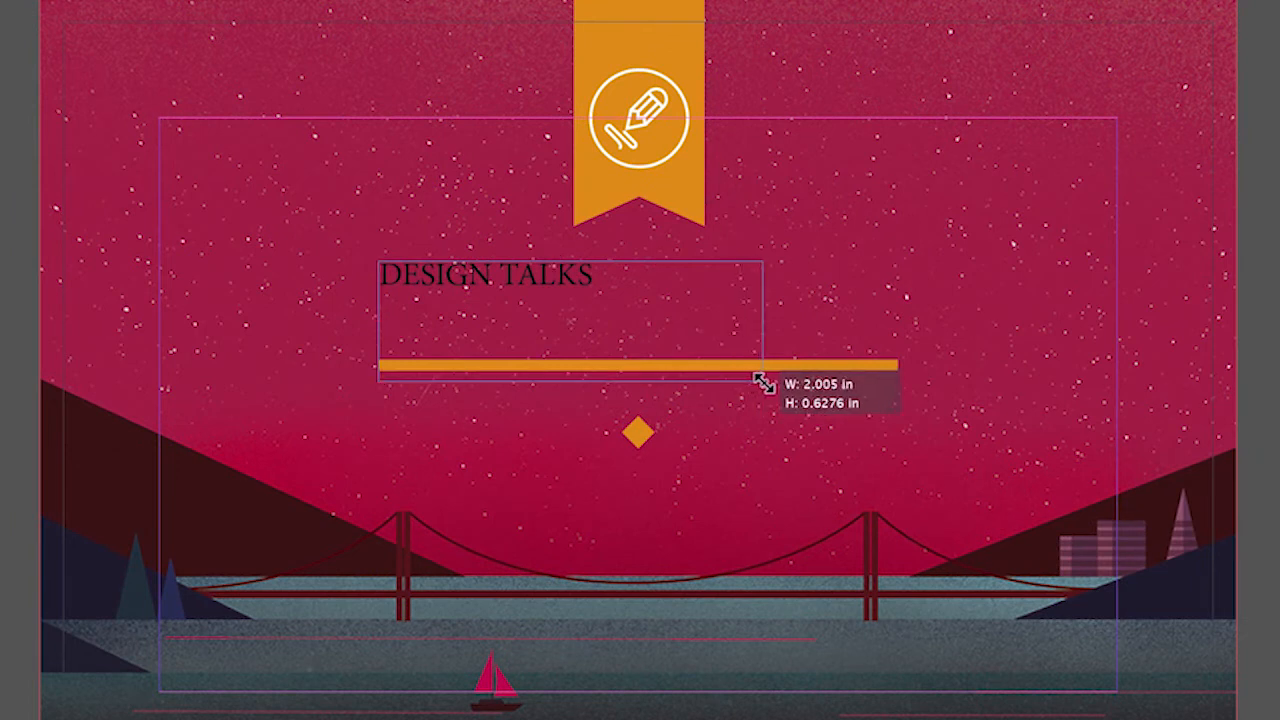
{"action": "left_click_drag", "start_coordinate": [764, 384], "coordinate": [572, 328]}
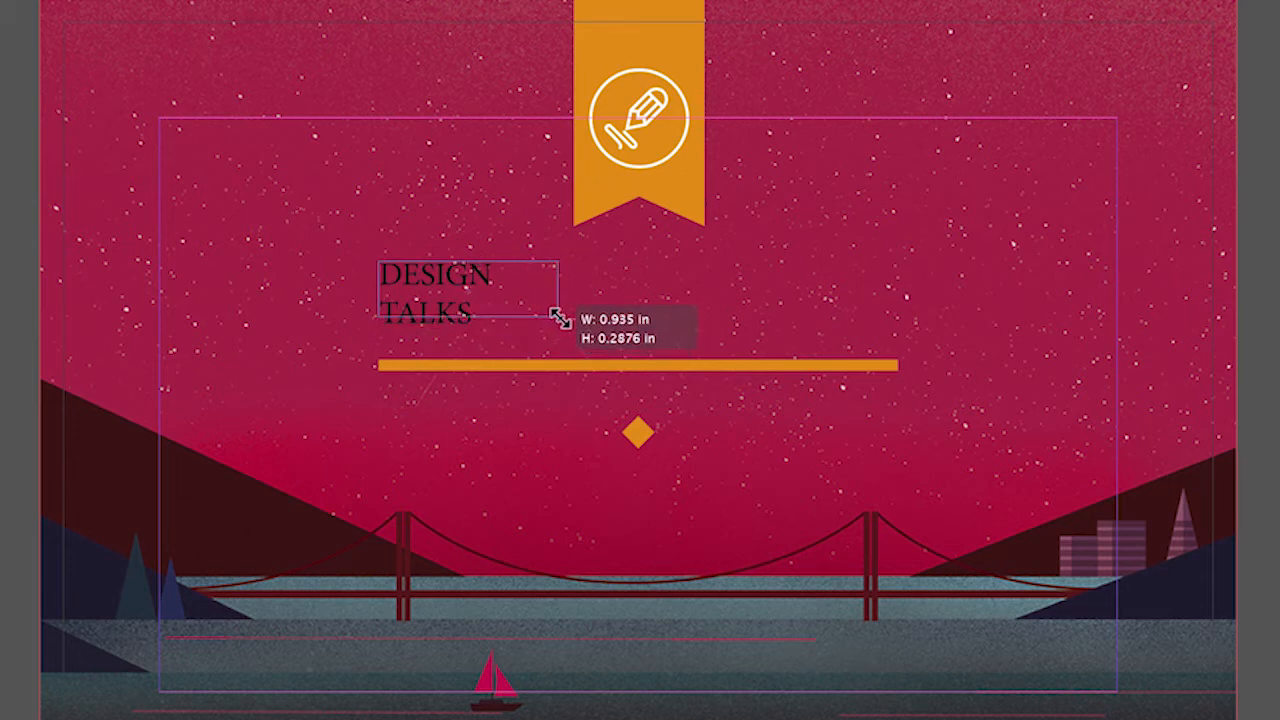
{"action": "left_click_drag", "start_coordinate": [558, 320], "coordinate": [550, 296]}
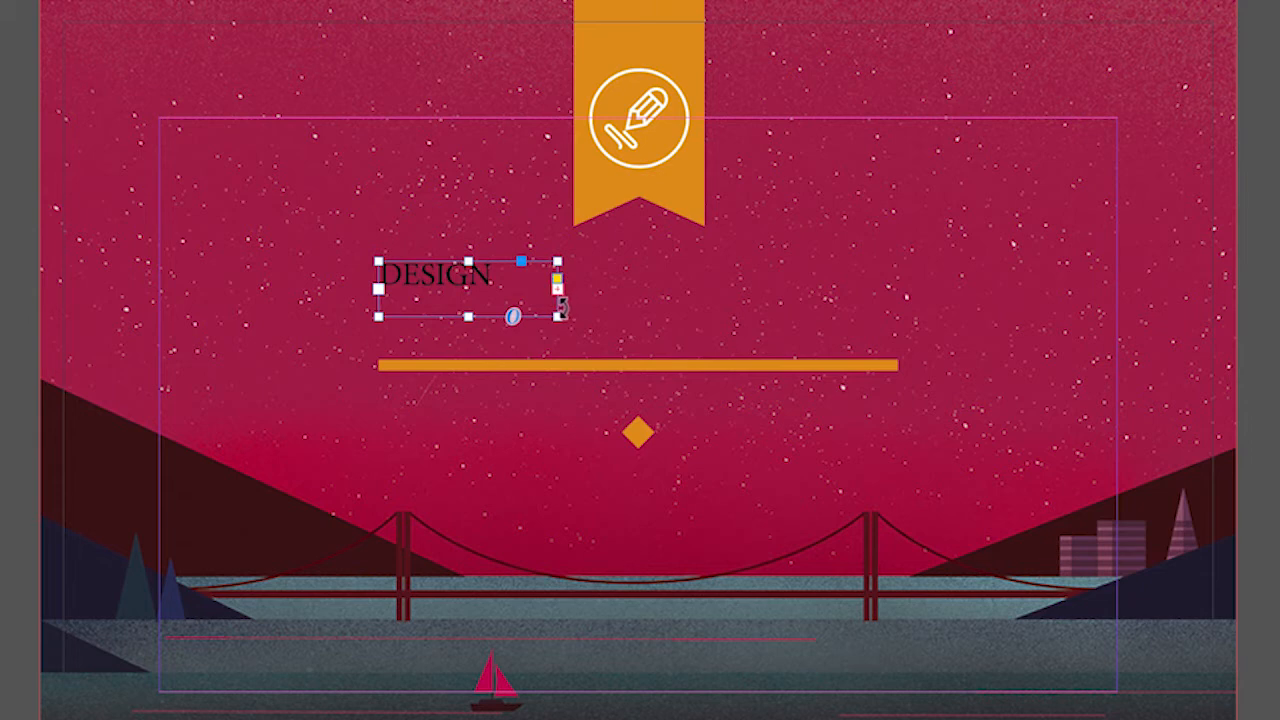
{"action": "left_click_drag", "start_coordinate": [560, 318], "coordinate": [650, 336]}
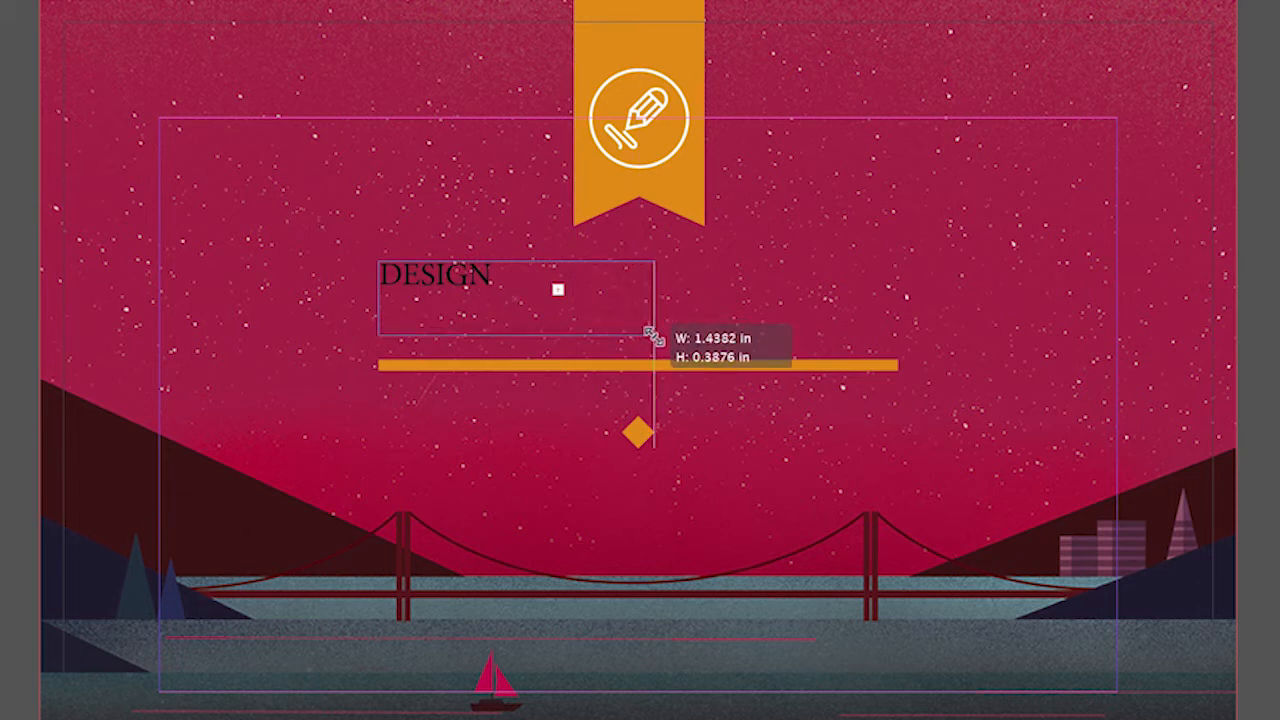
{"action": "left_click_drag", "start_coordinate": [650, 336], "coordinate": [704, 340]}
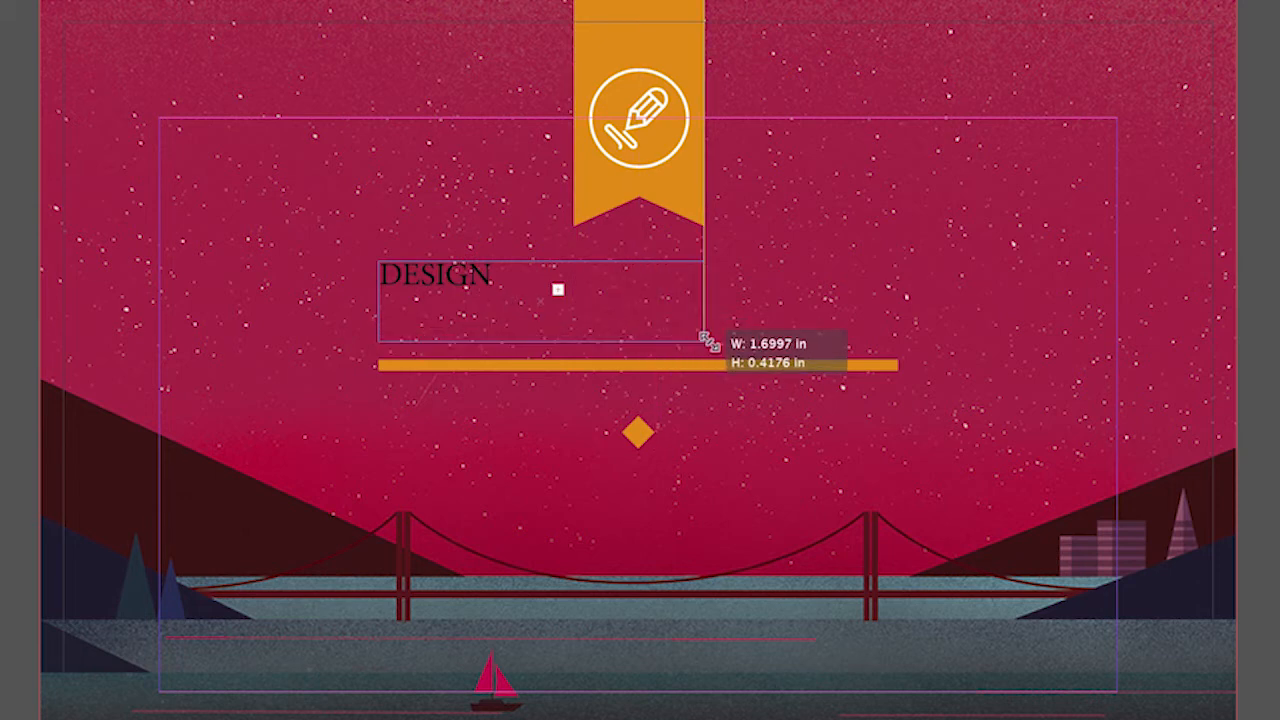
{"action": "left_click_drag", "start_coordinate": [700, 340], "coordinate": [892, 342]}
{"action": "type", "text": " TALKS"}
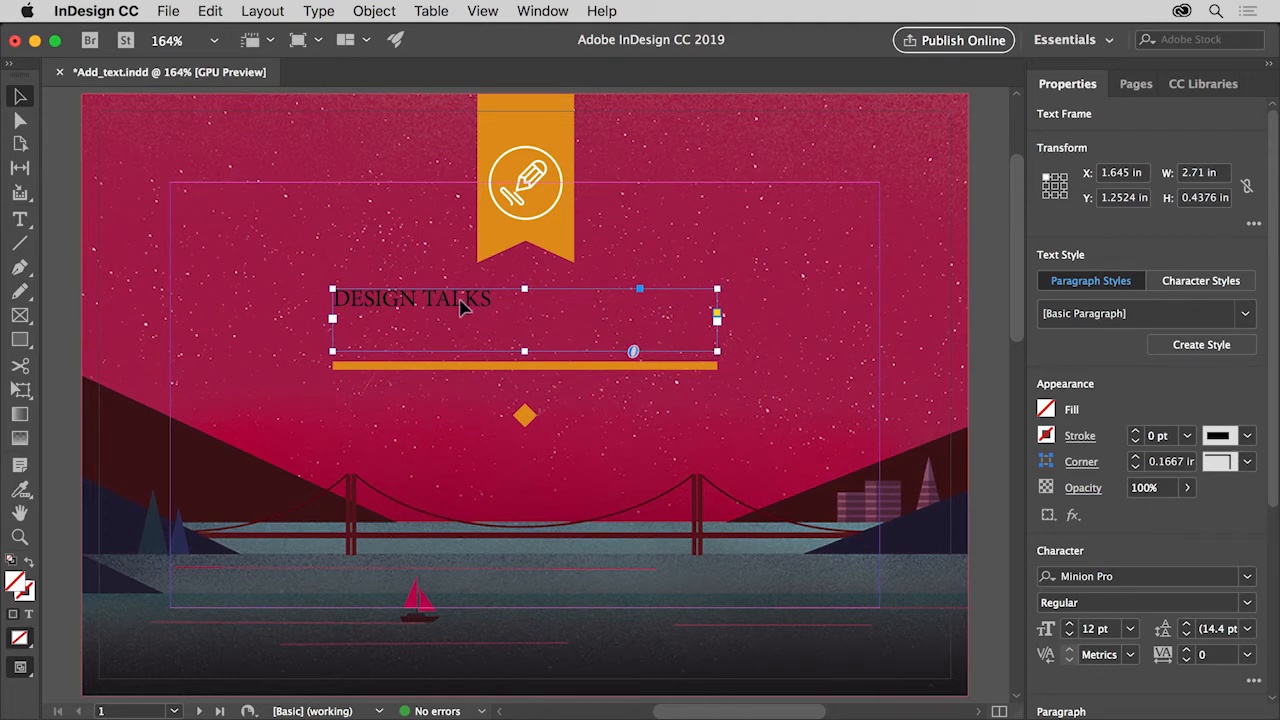
Enter the DESIGN TALKS frame for text editing
{"action": "double_click", "coordinate": [460, 300]}
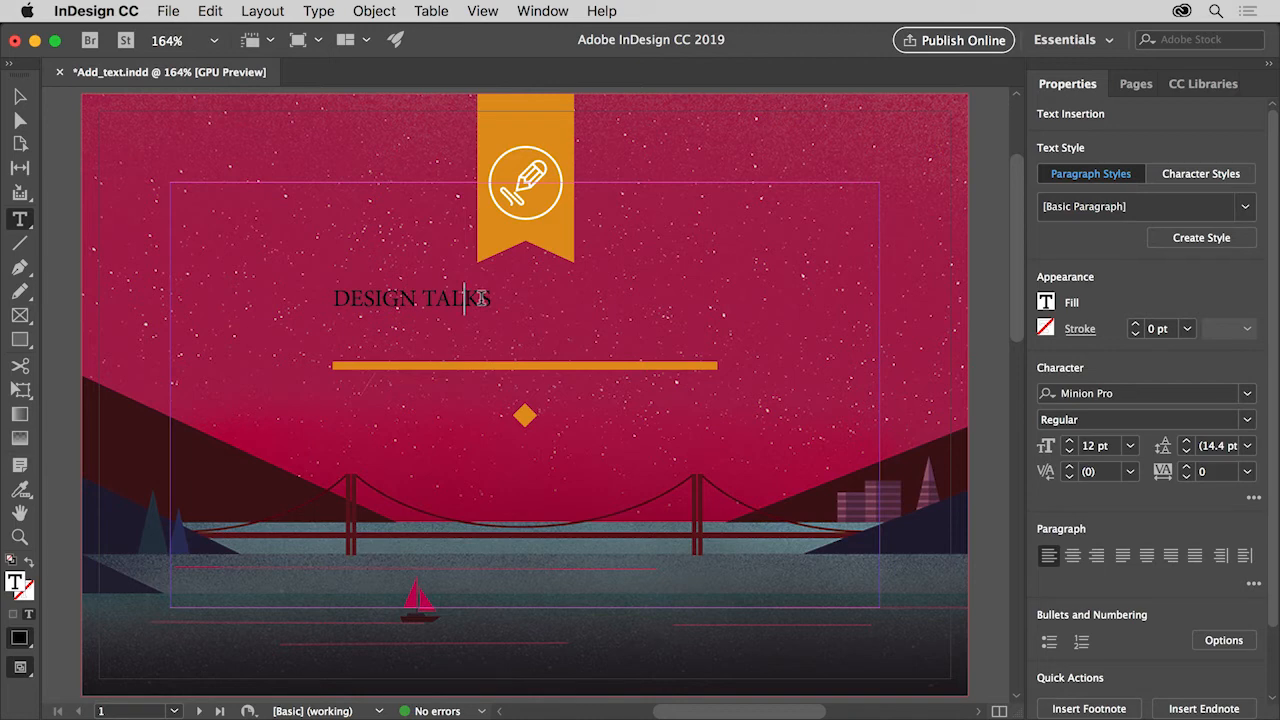
{"action": "mouse_move", "coordinate": [536, 280]}
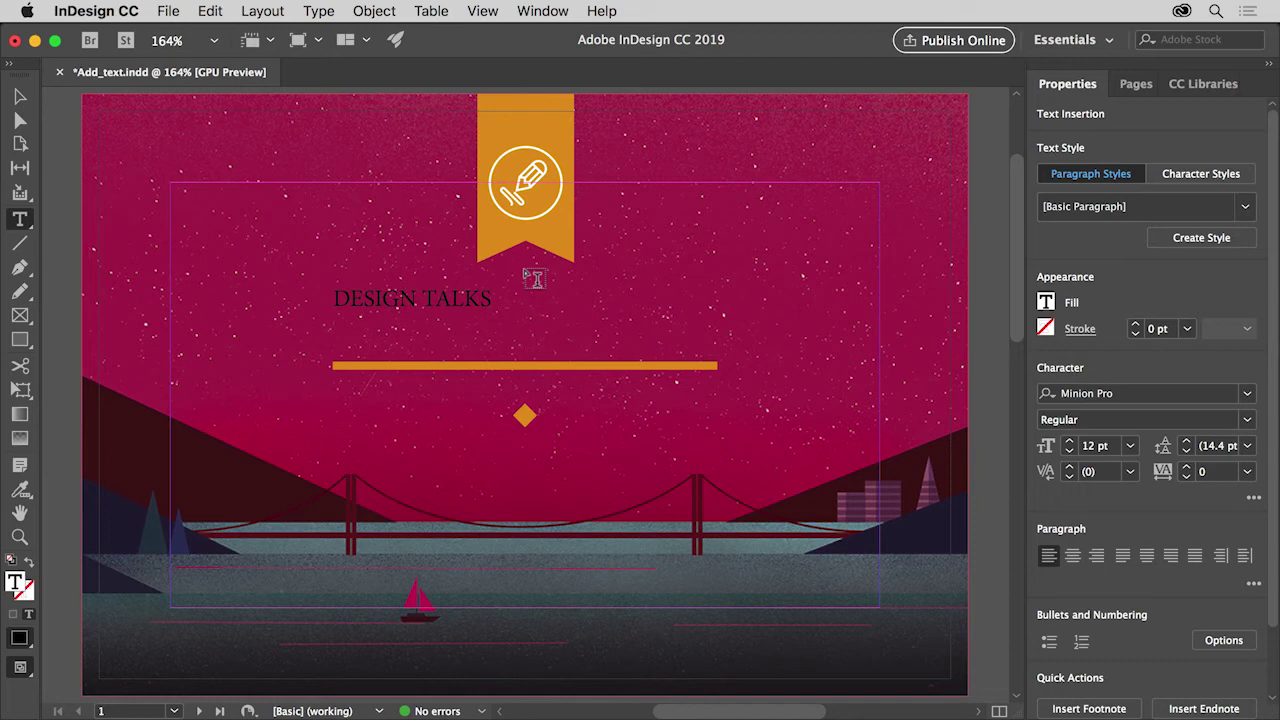
{"action": "mouse_move", "coordinate": [520, 288]}
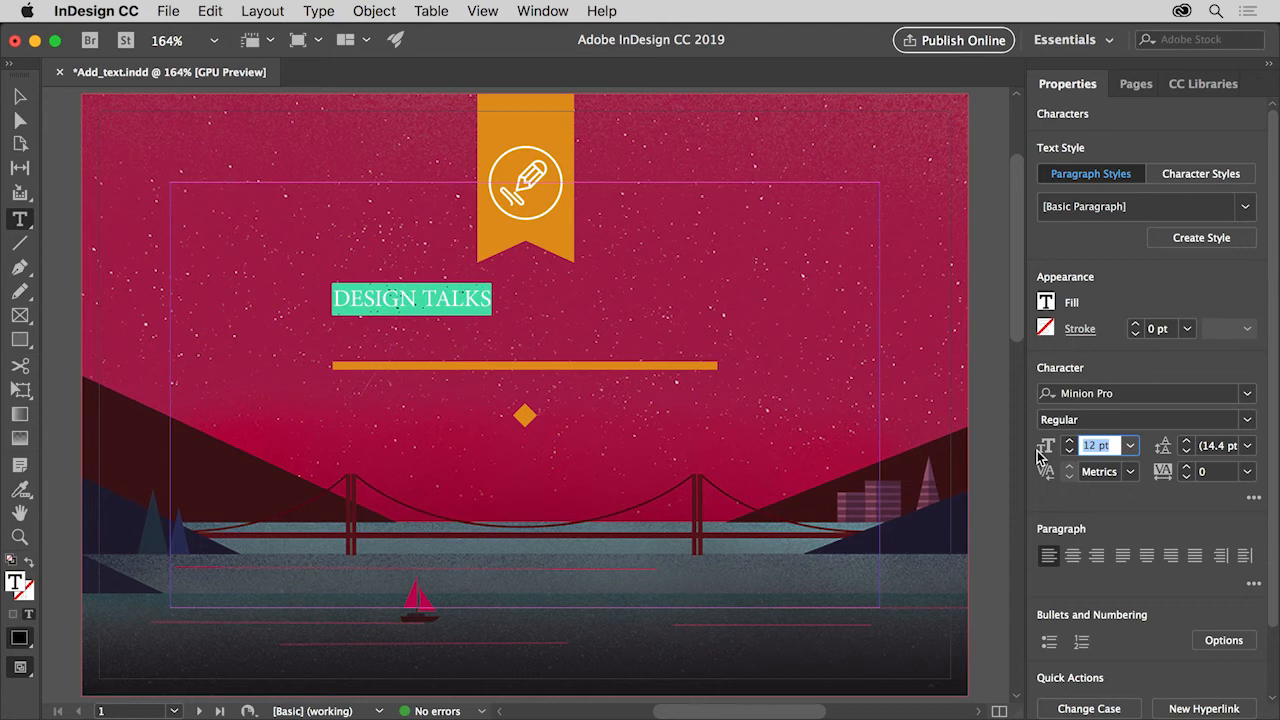
Set the DESIGN TALKS font size to 29 pt
{"action": "type", "text": "29"}
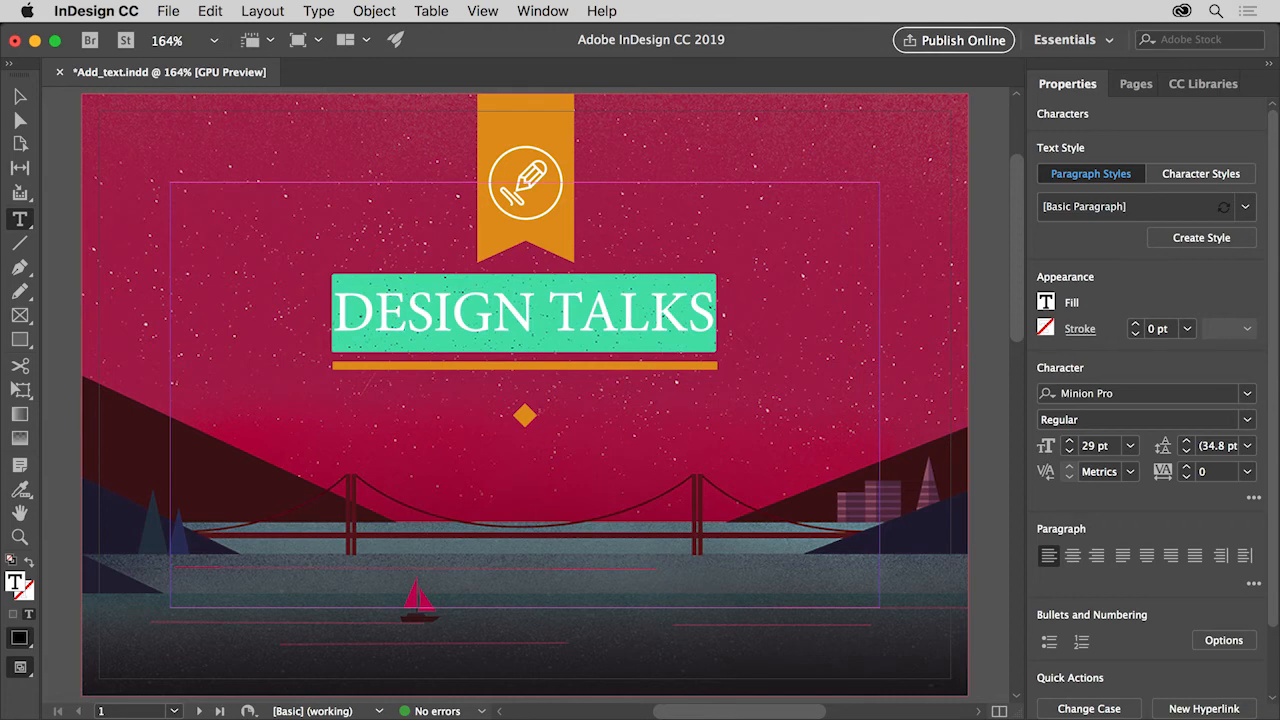
{"action": "mouse_move", "coordinate": [736, 340]}
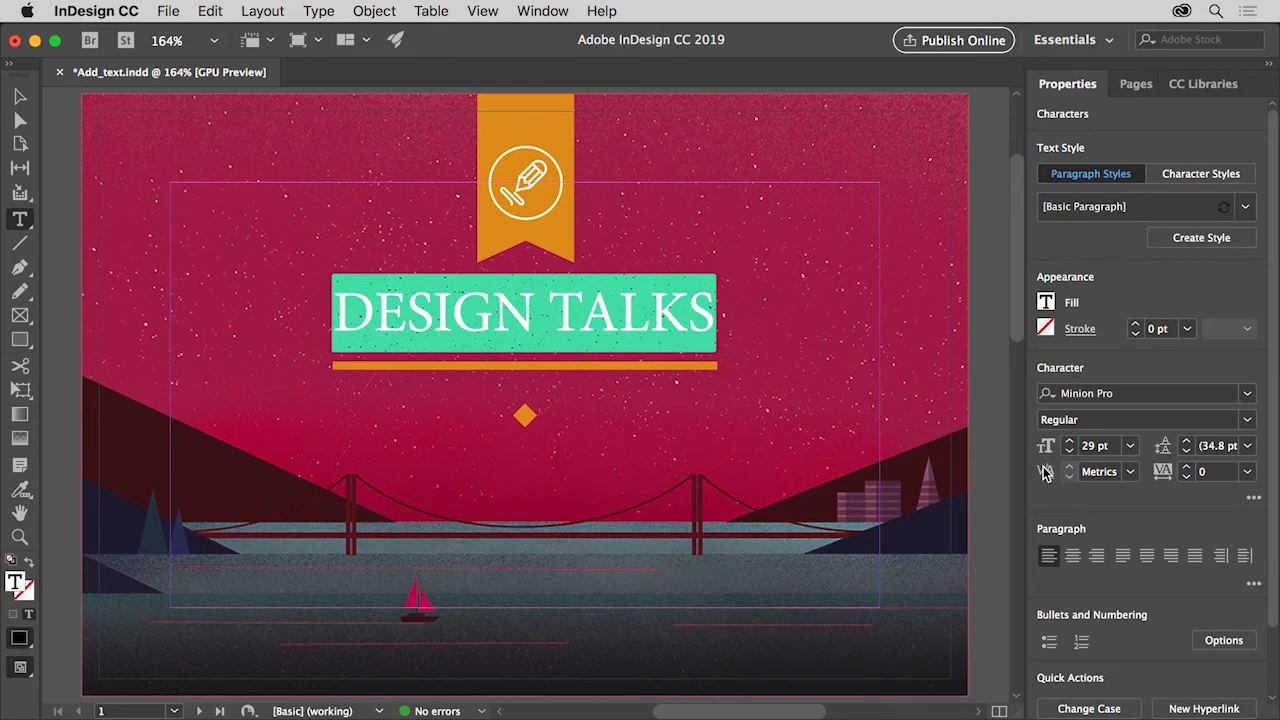
{"action": "mouse_move", "coordinate": [860, 390]}
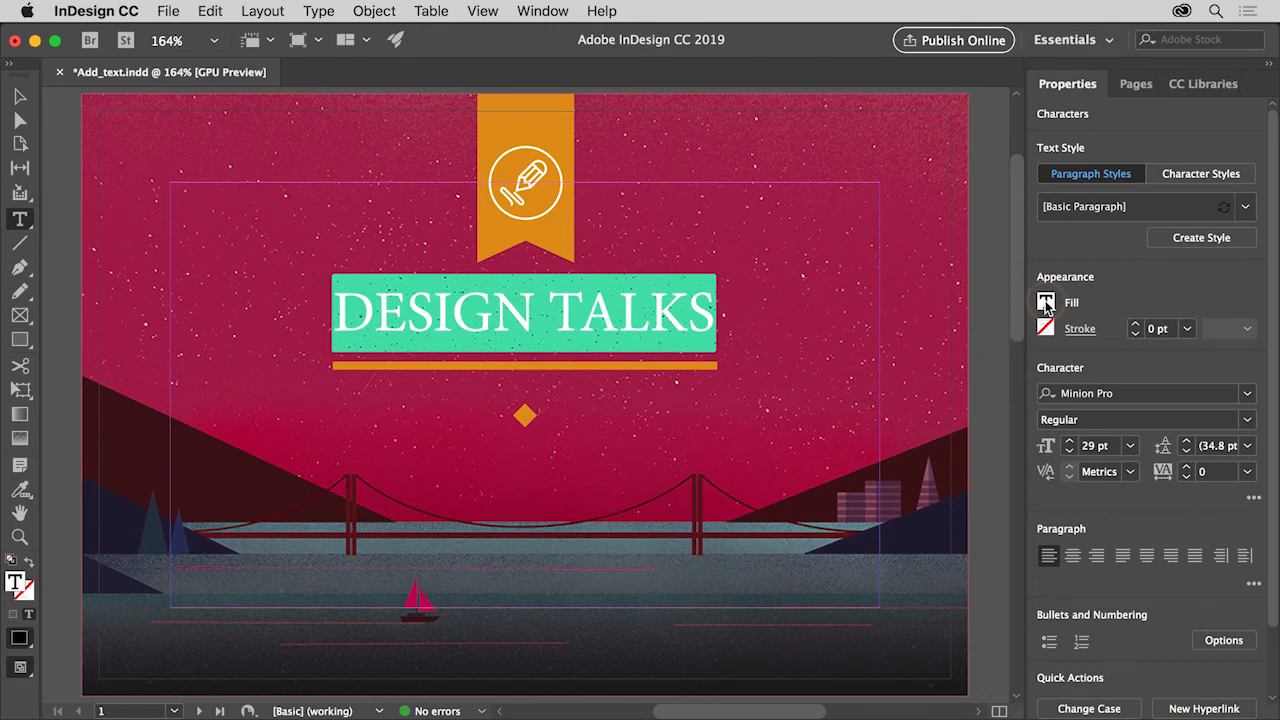
Fill the DESIGN TALKS text with [Paper] white and deselect to preview it
{"action": "left_click", "coordinate": [1046, 302]}
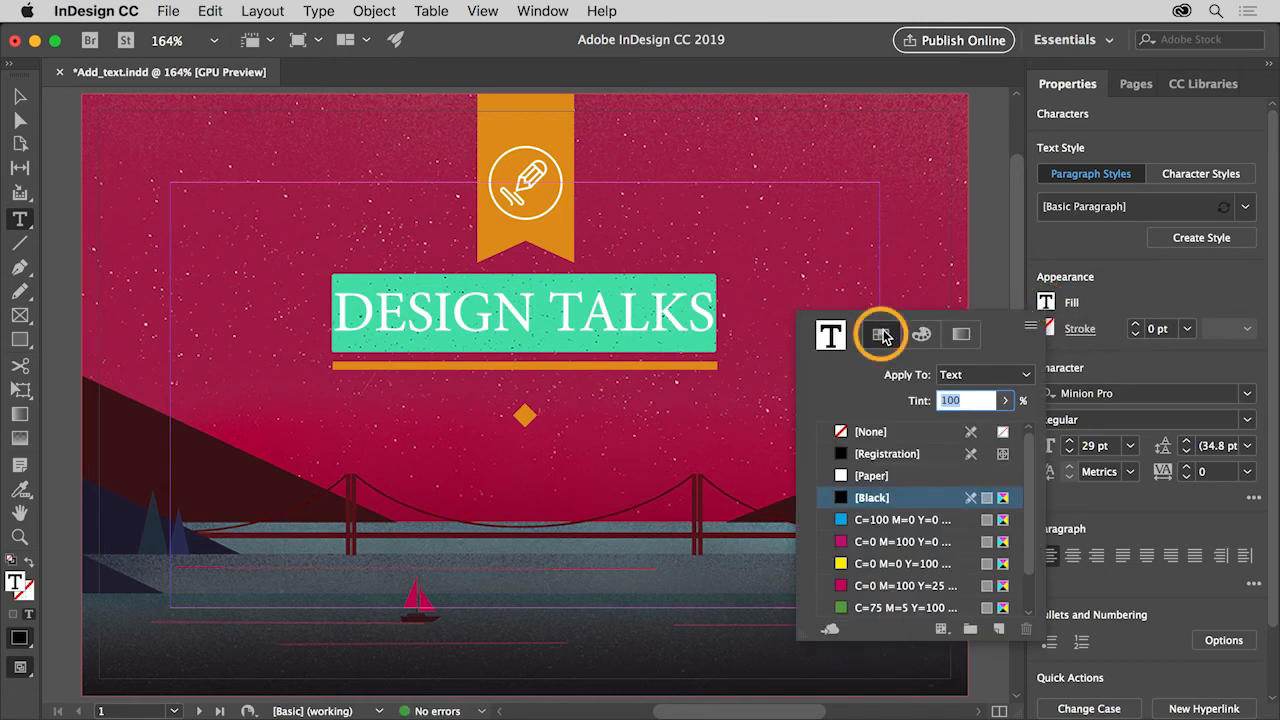
{"action": "mouse_move", "coordinate": [880, 336]}
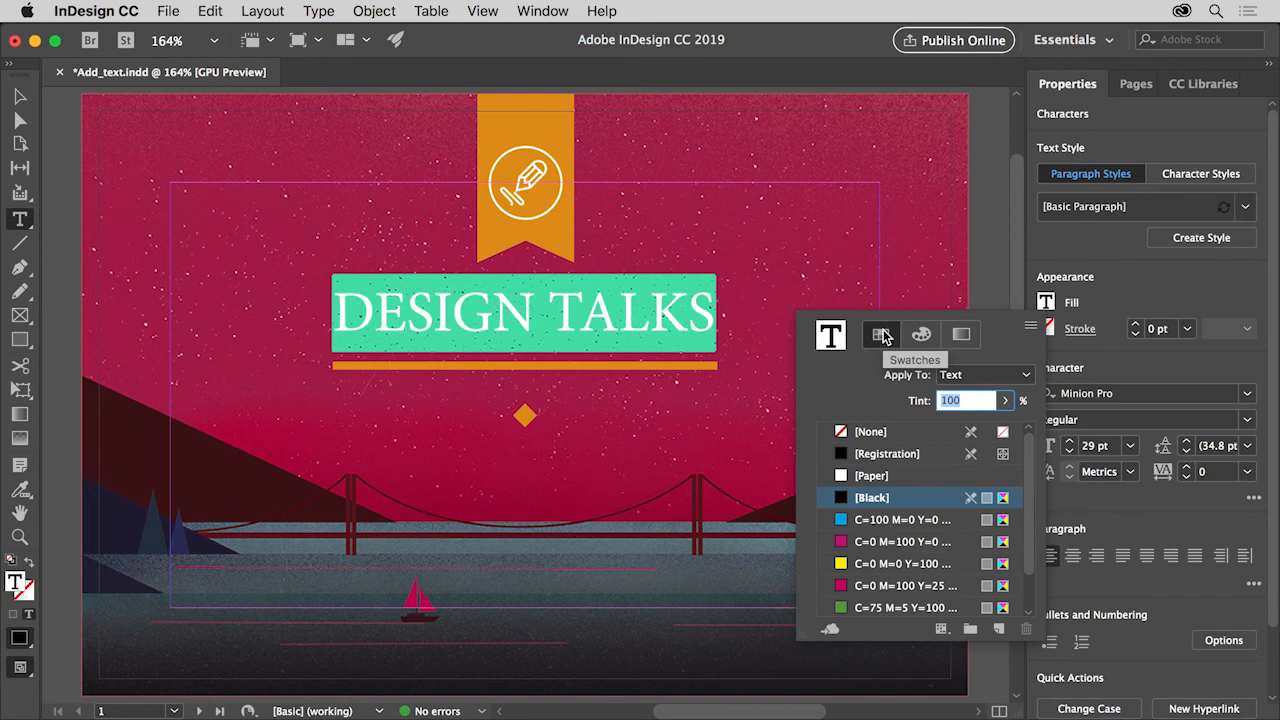
{"action": "mouse_move", "coordinate": [880, 336]}
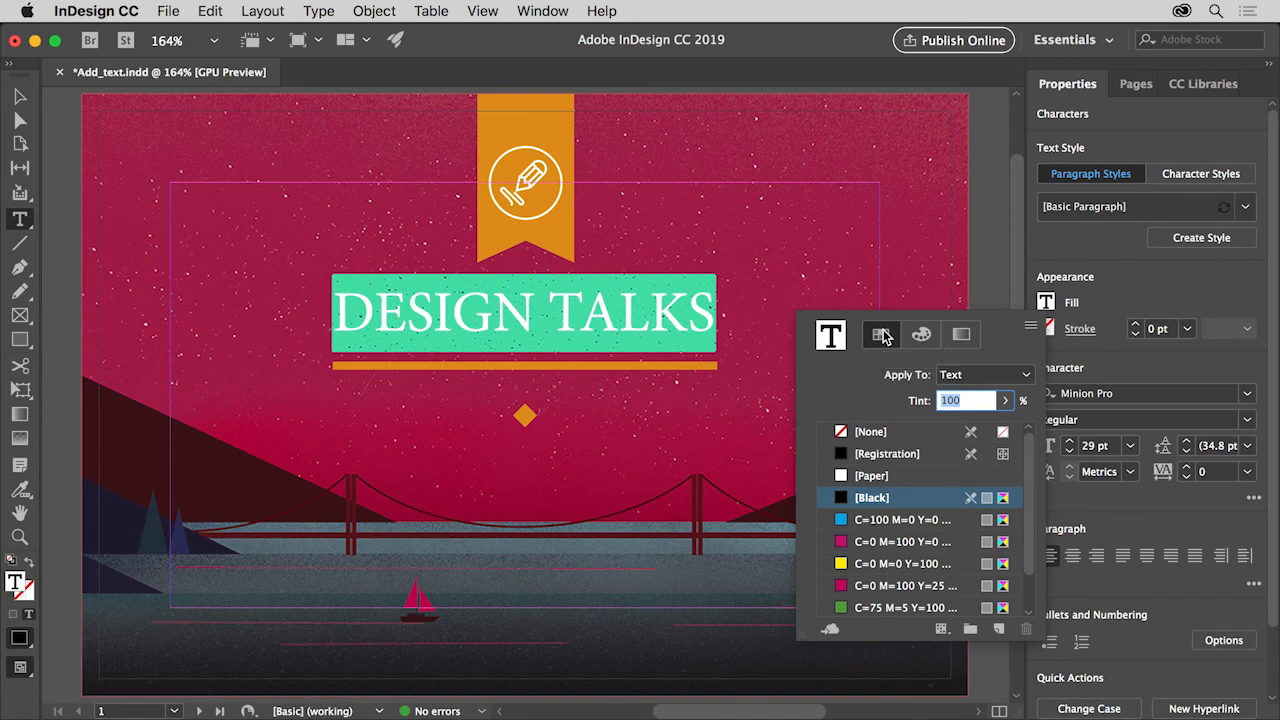
{"action": "mouse_move", "coordinate": [868, 468]}
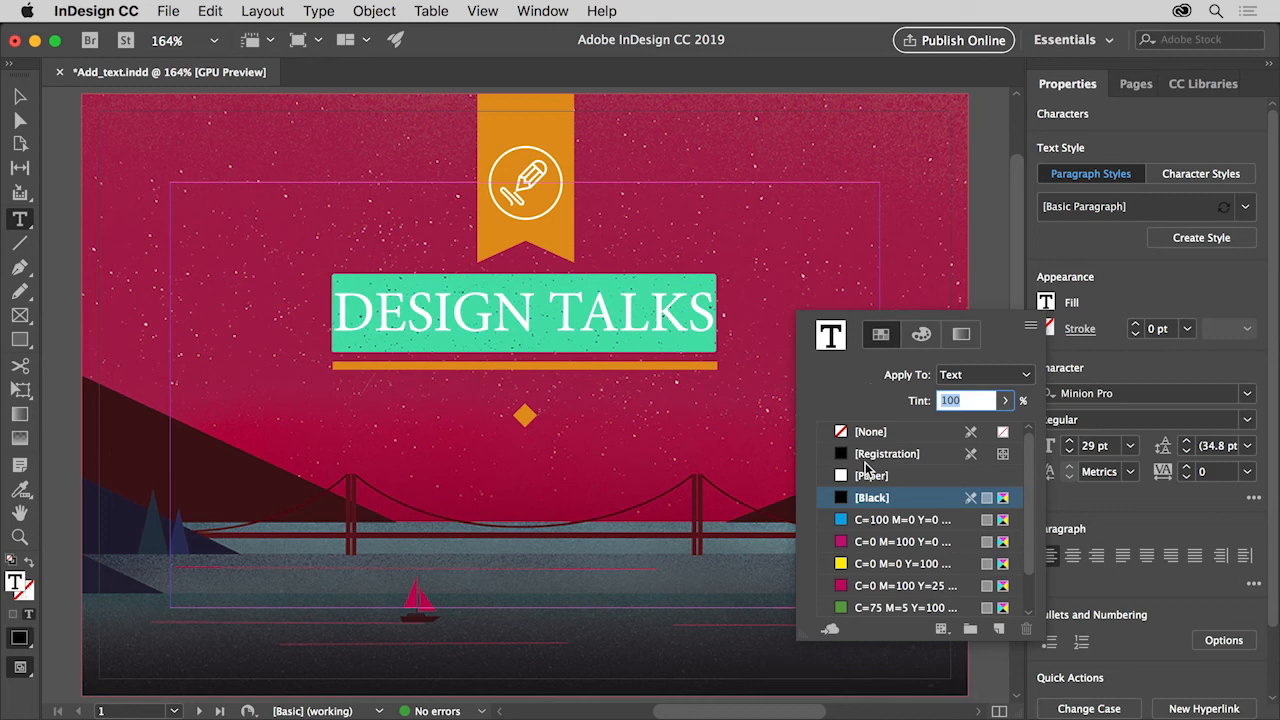
{"action": "left_click", "coordinate": [872, 476]}
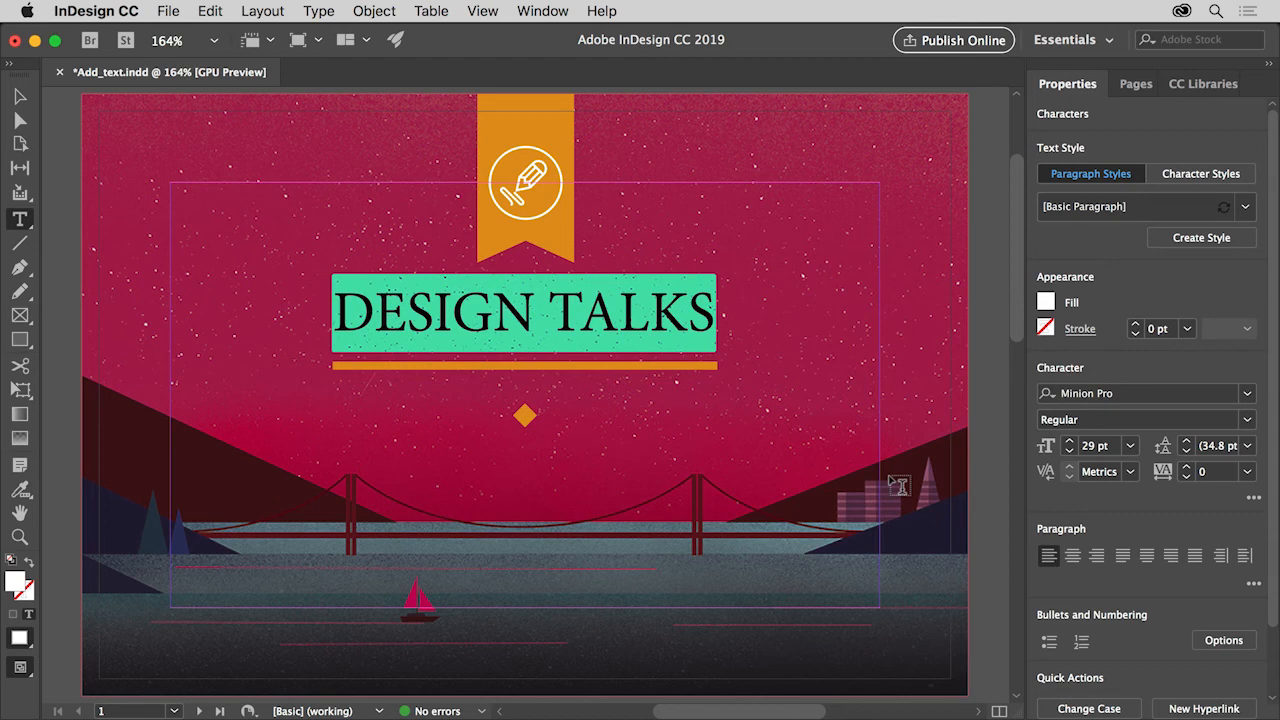
{"action": "mouse_move", "coordinate": [256, 24]}
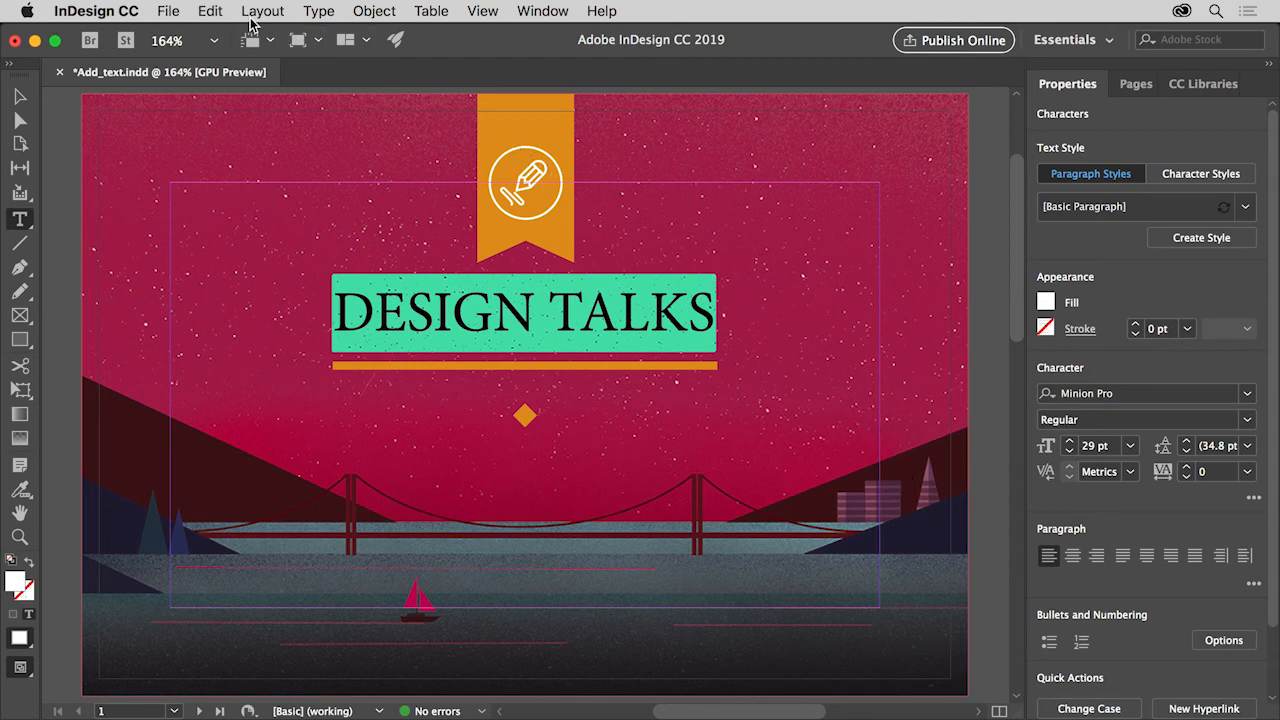
{"action": "left_click", "coordinate": [210, 12]}
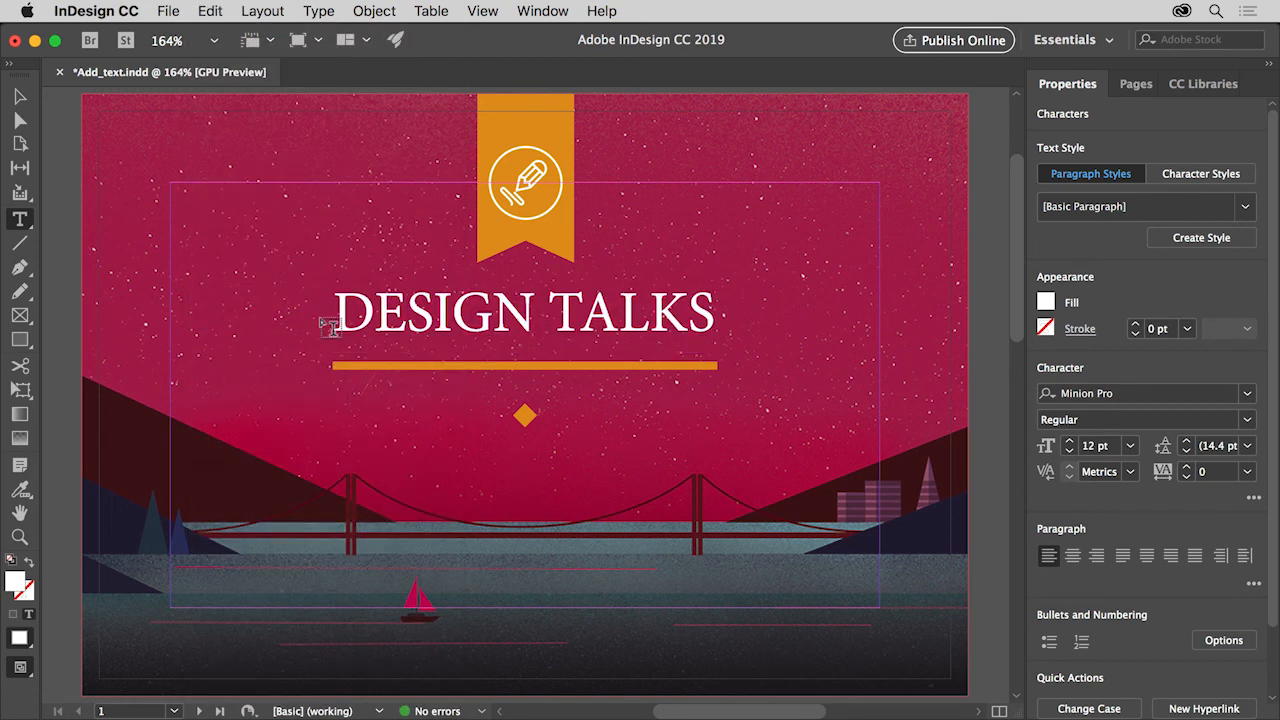
{"action": "left_click", "coordinate": [244, 284]}
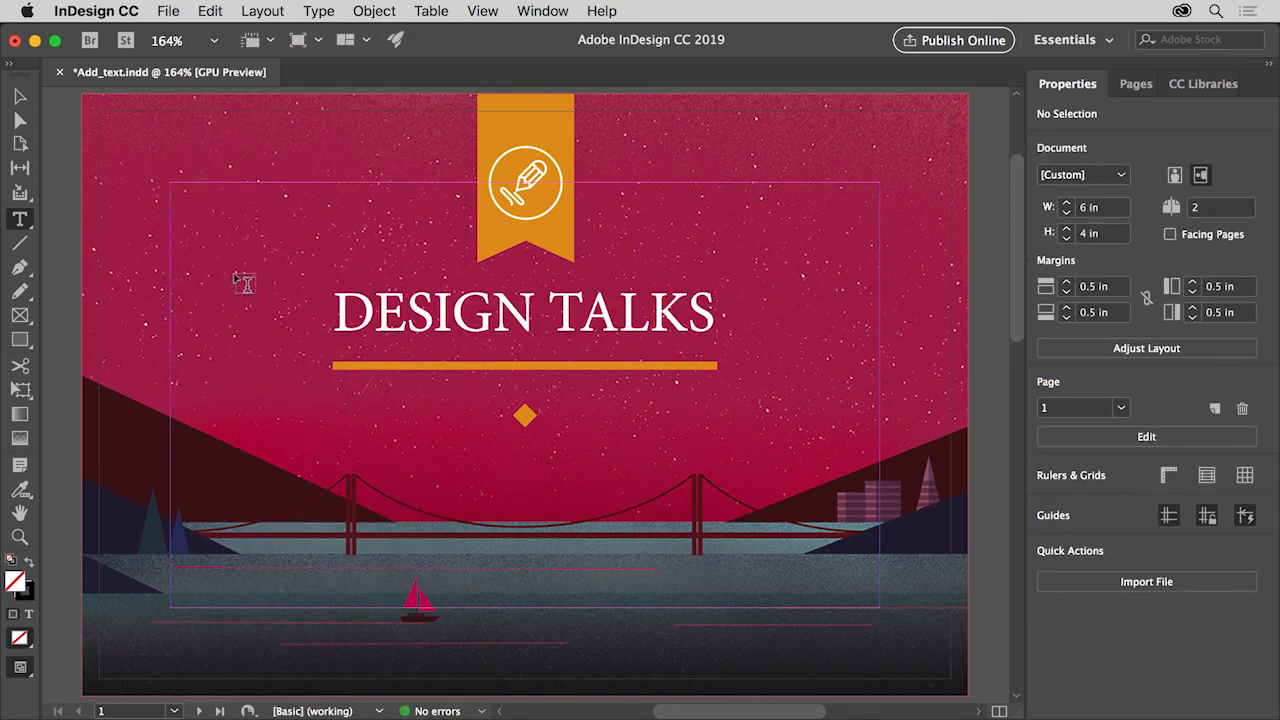